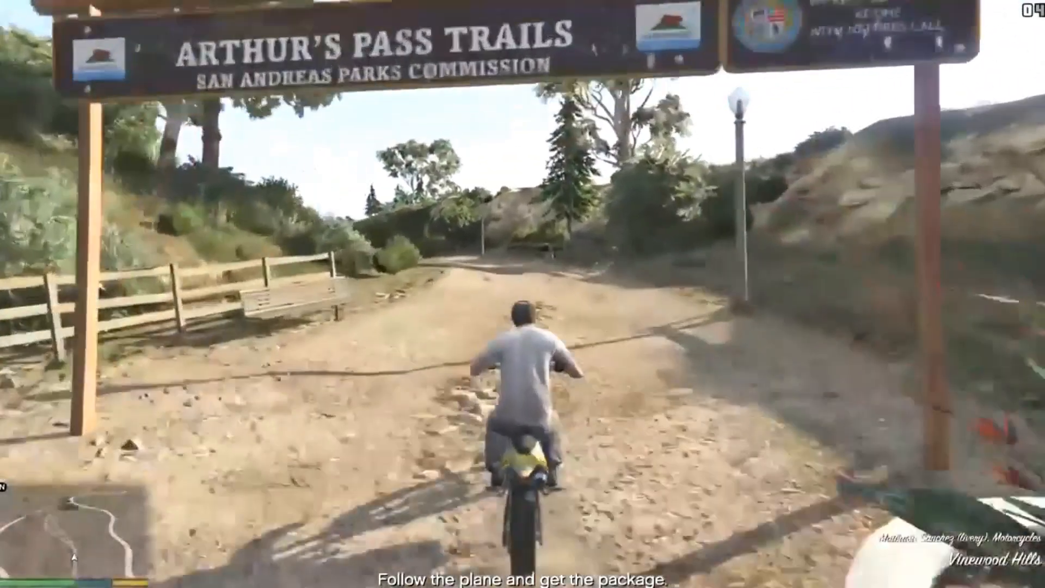
Step: Reach the licence agreement page of the TunesKit Screen Recorder setup wizard
key(w)
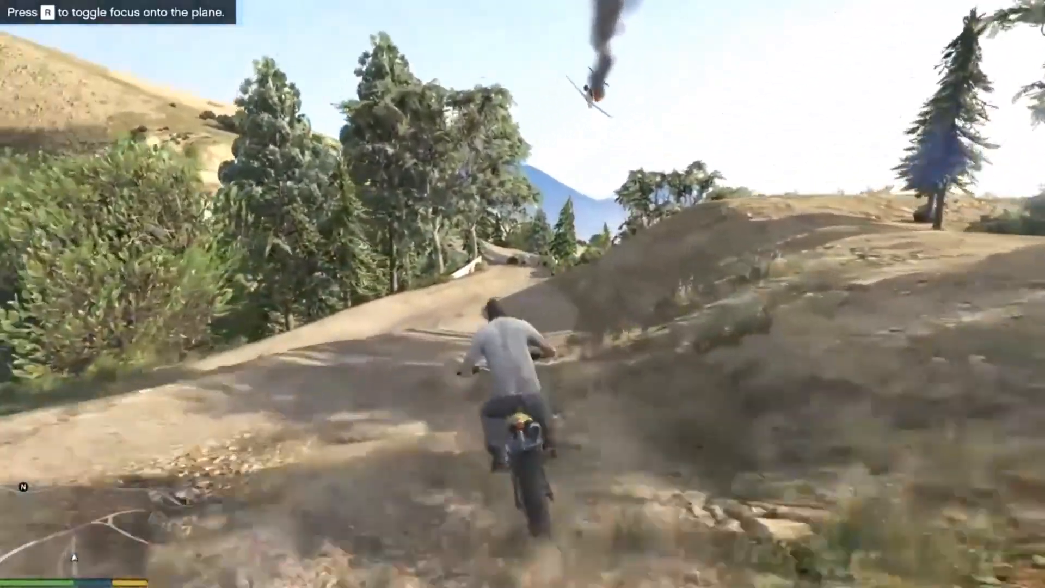
key(w)
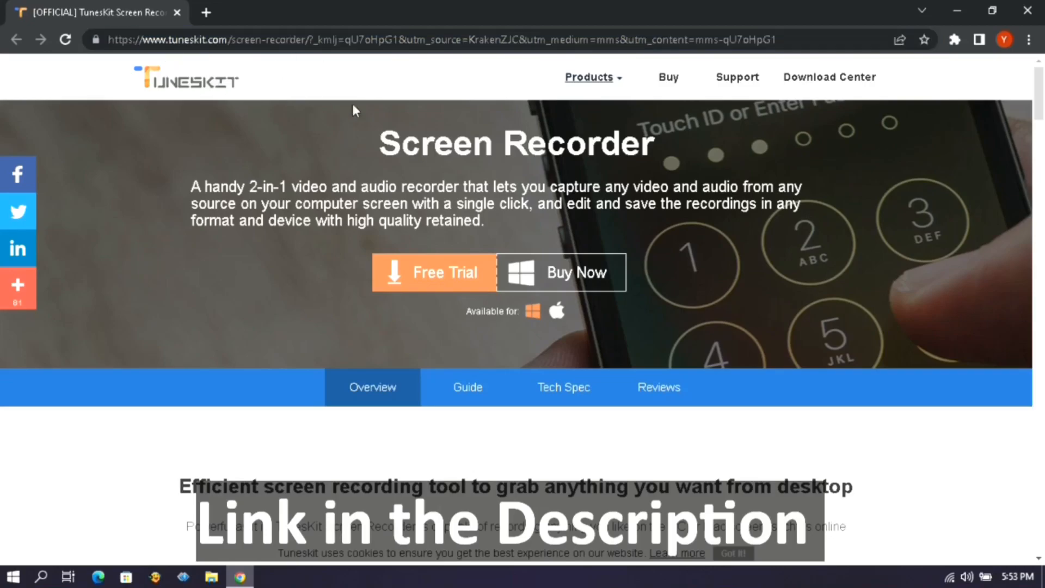
scroll(down, 3)
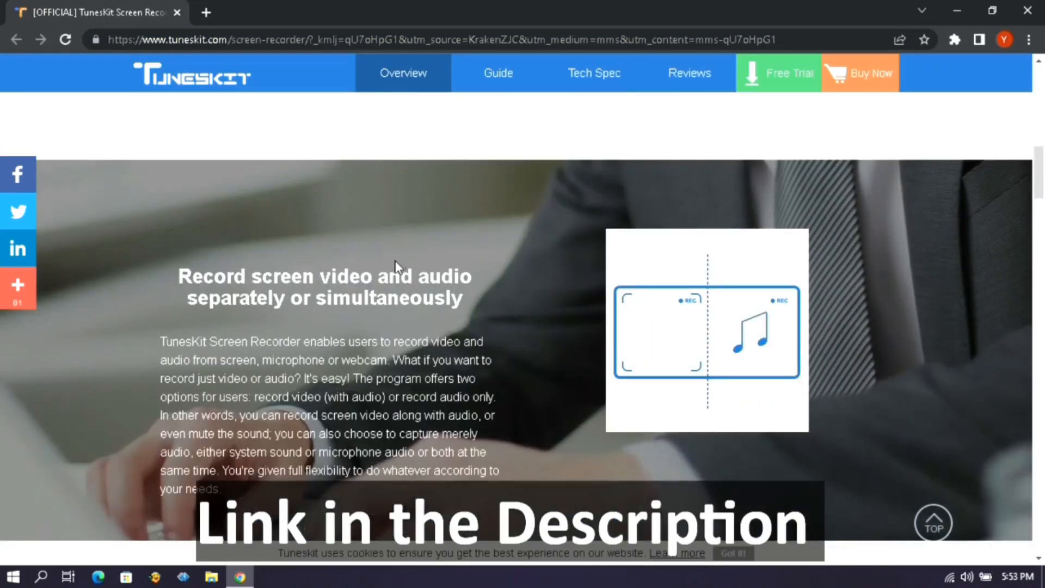
scroll(up, 3)
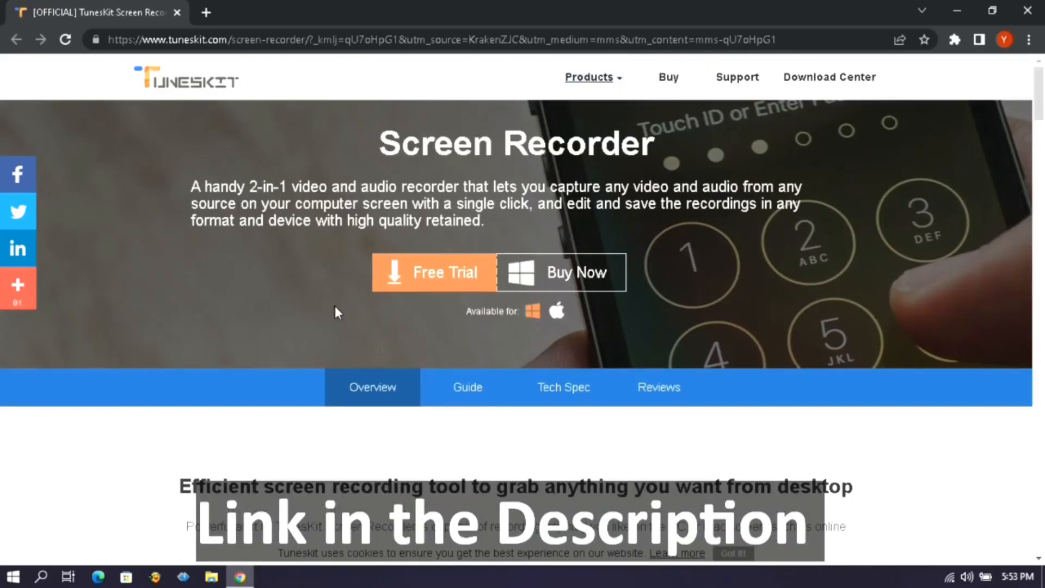
mouse_move(510, 370)
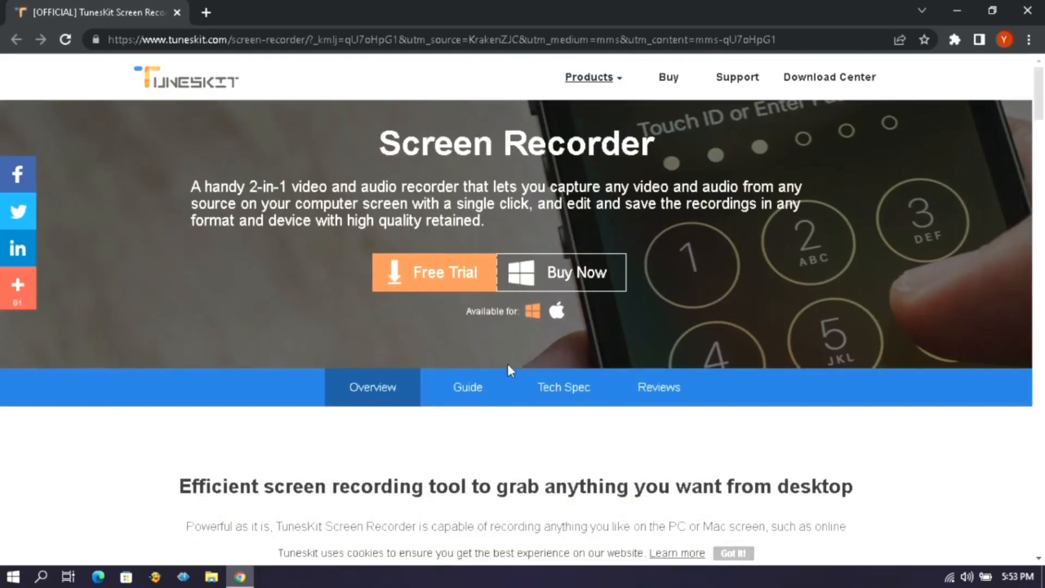
click(434, 272)
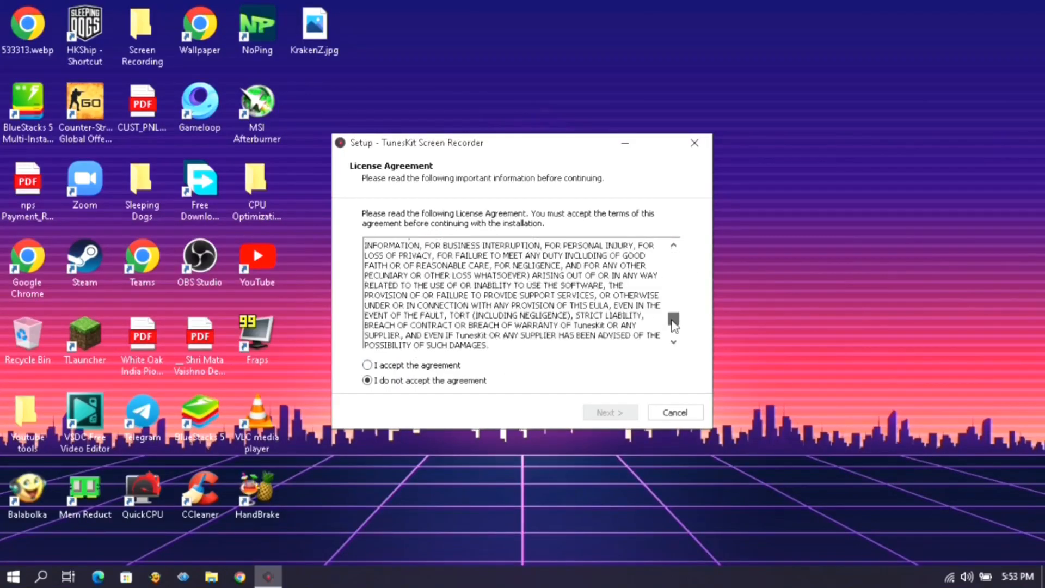
Step: Accept the licence, keep the desktop shortcut option and install the recorder
click(367, 364)
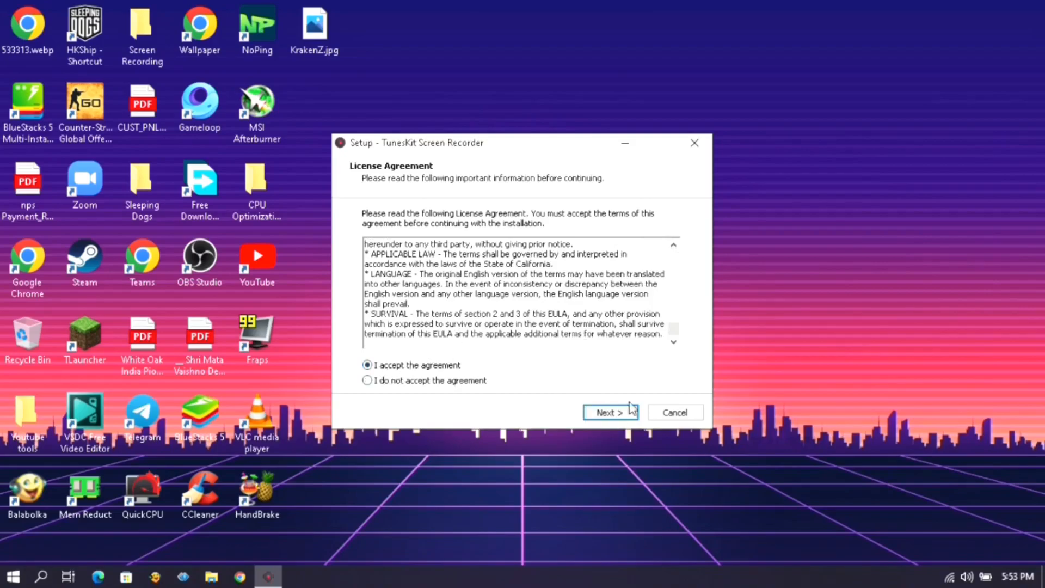
click(608, 411)
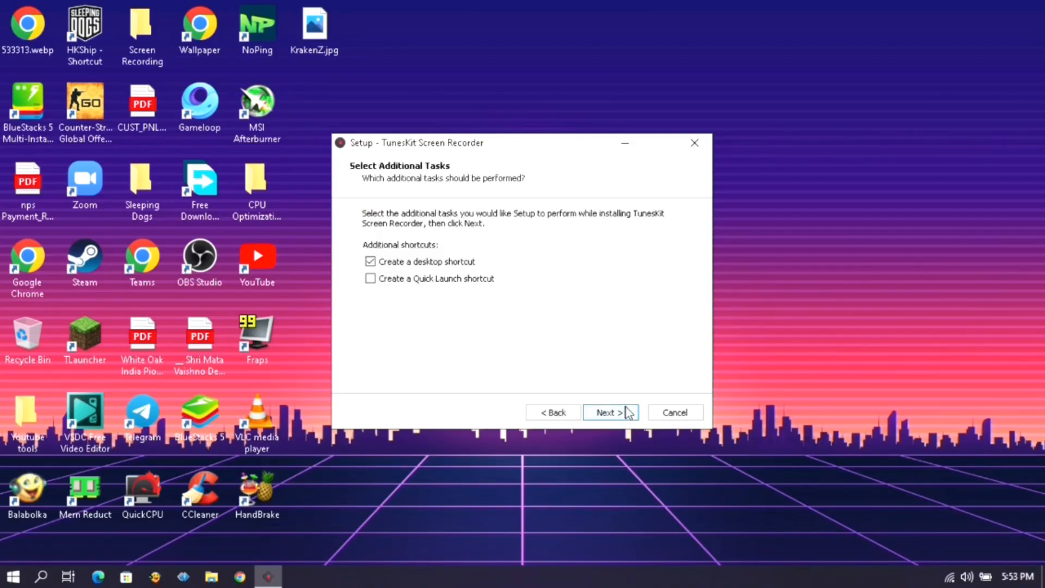
click(606, 411)
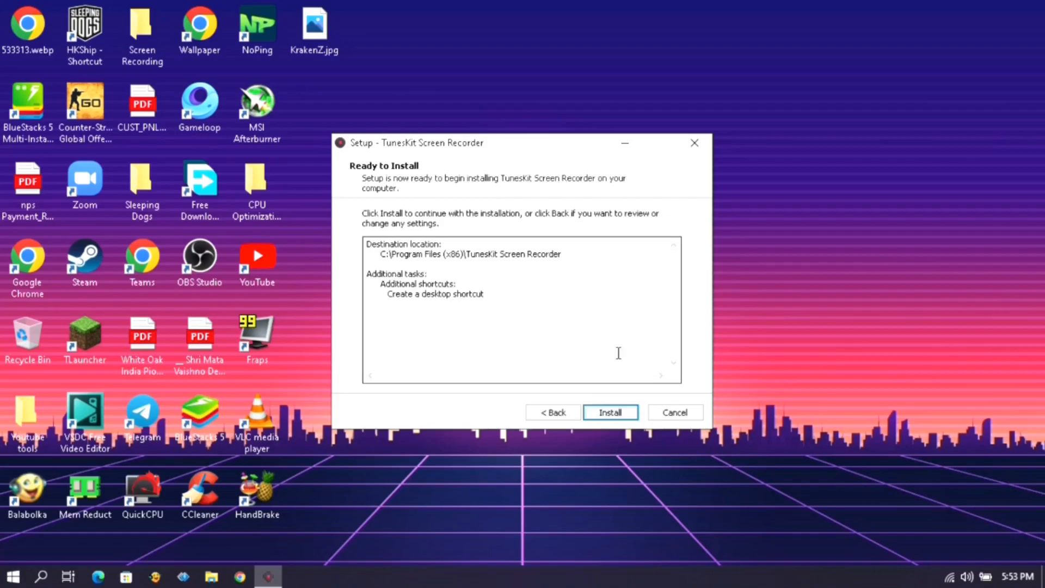
click(609, 411)
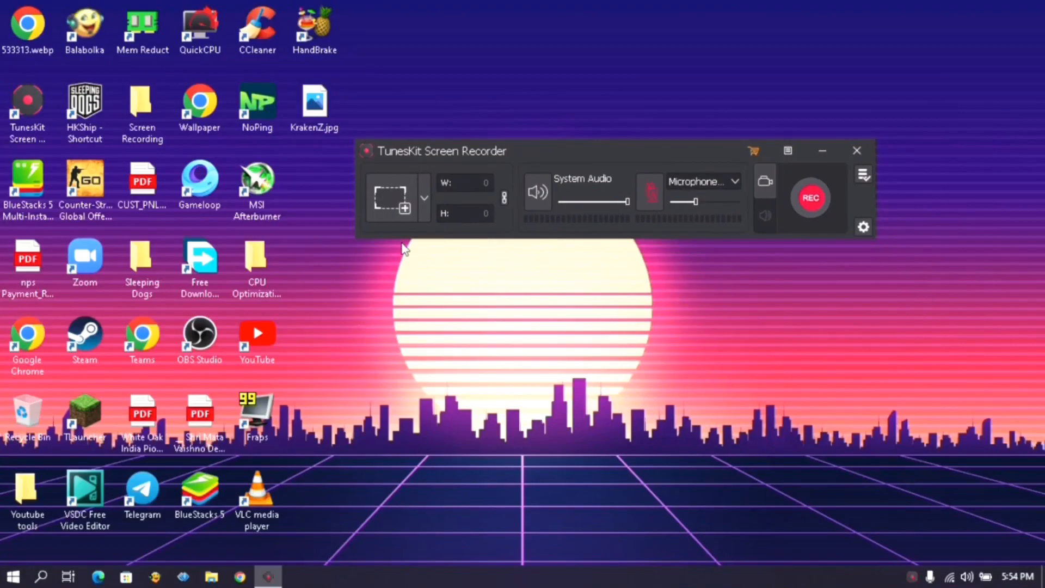
Step: Try the 640×480 and 960×640 presets, then select the full 1366×768 screen as the capture area
click(423, 197)
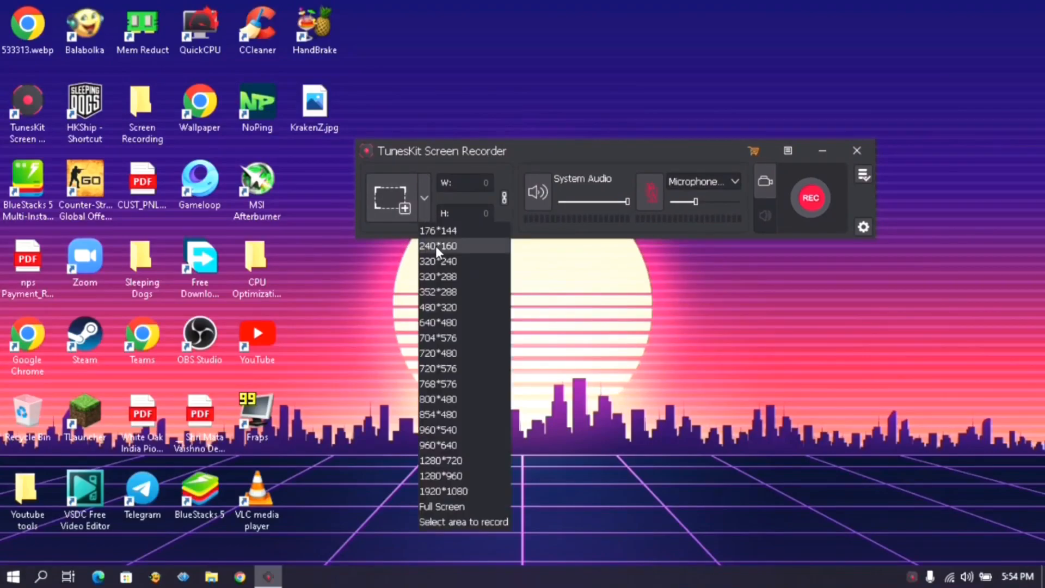
click(438, 246)
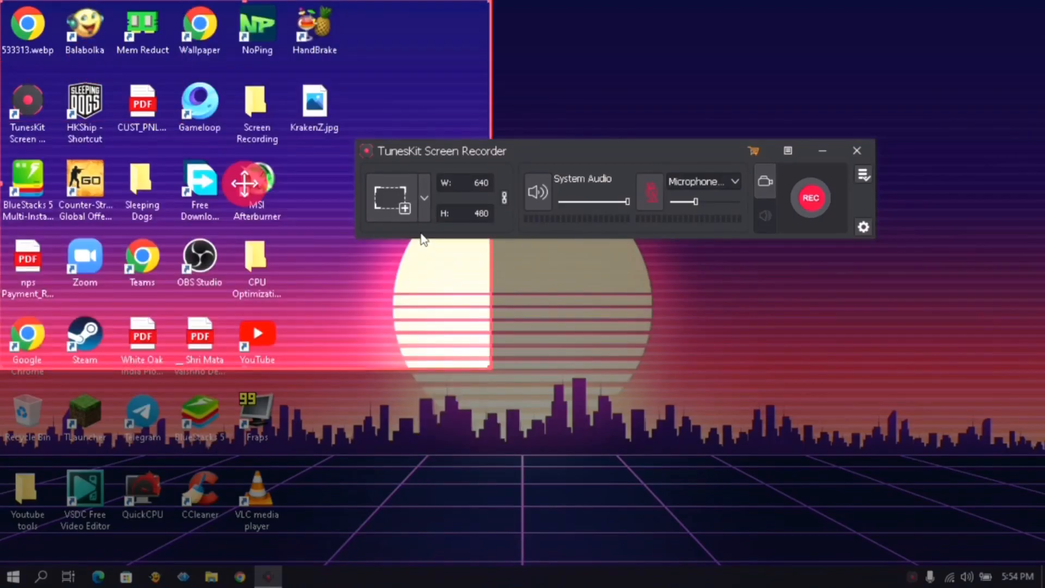
click(424, 198)
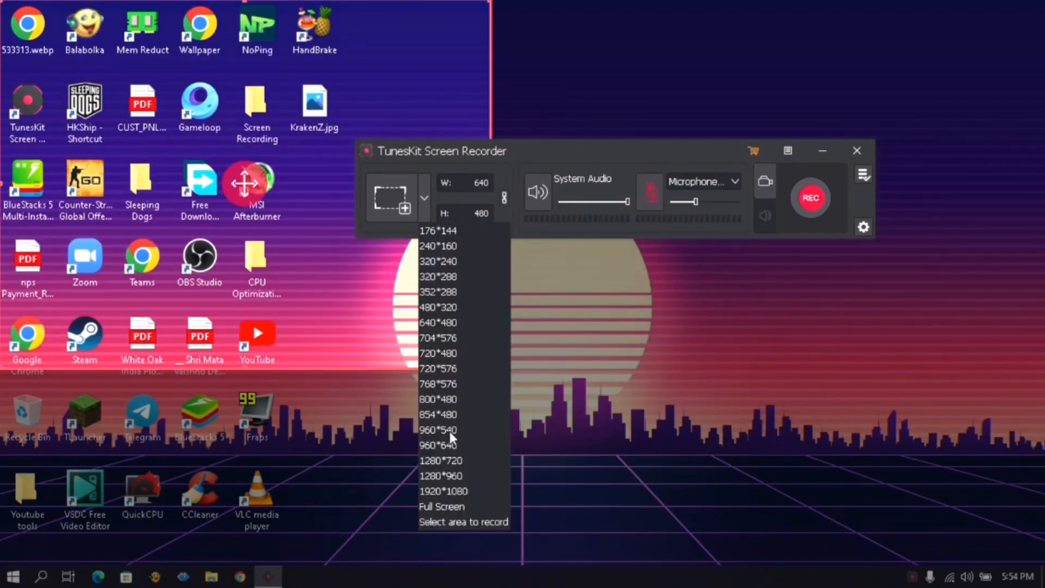
click(437, 429)
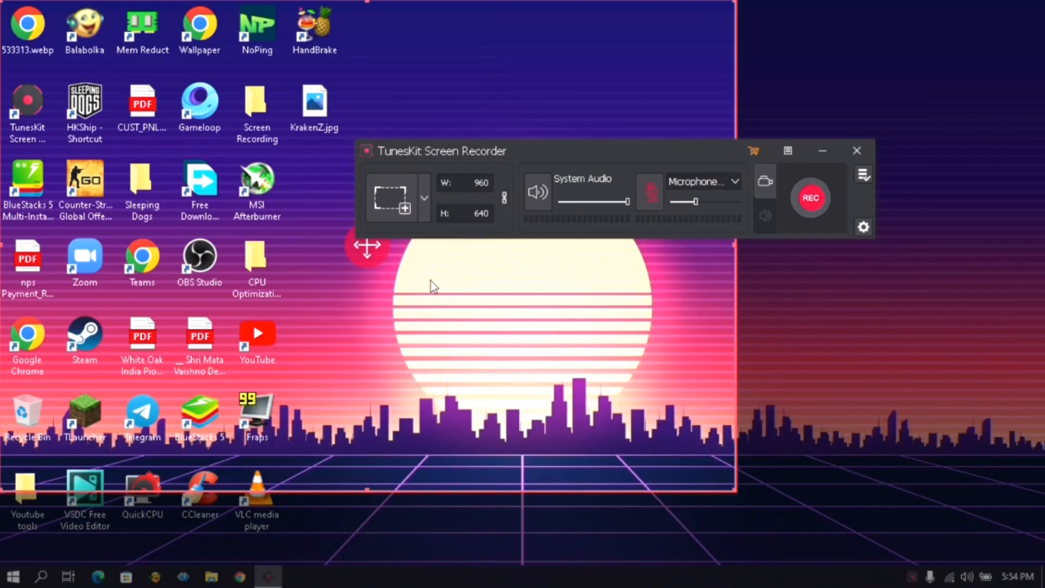
click(423, 198)
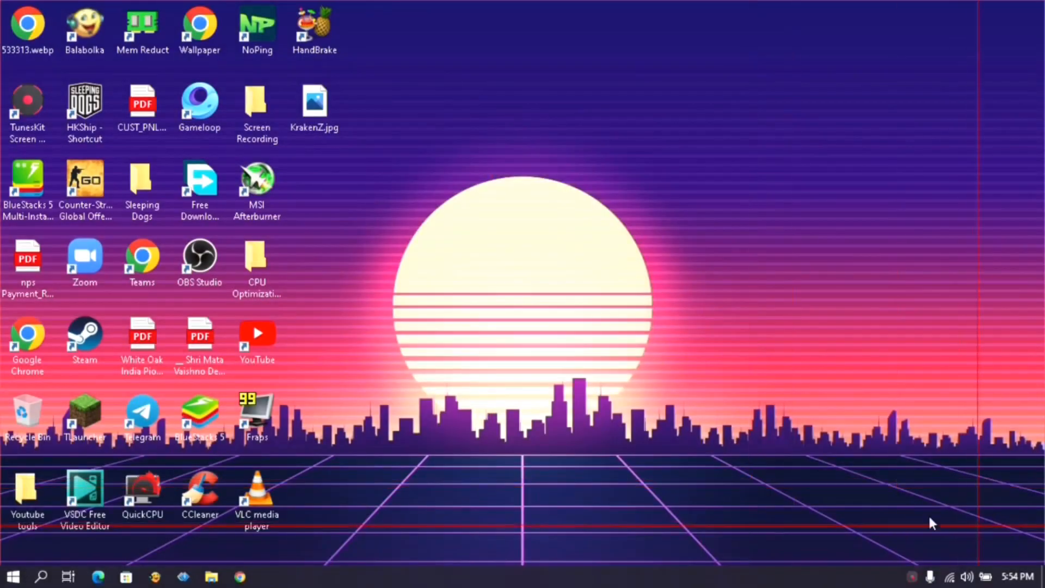
double_click(27, 104)
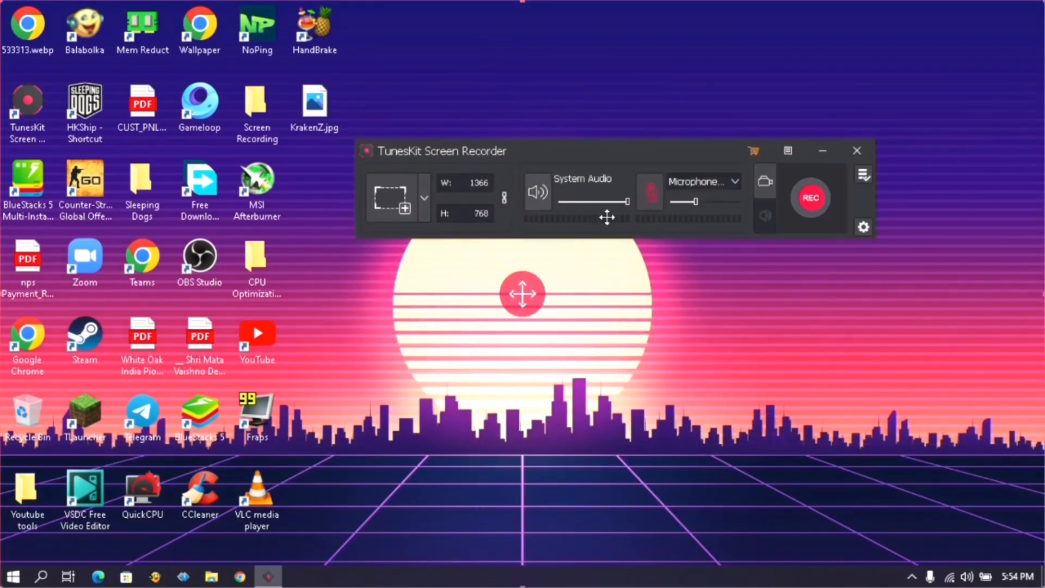
mouse_move(627, 207)
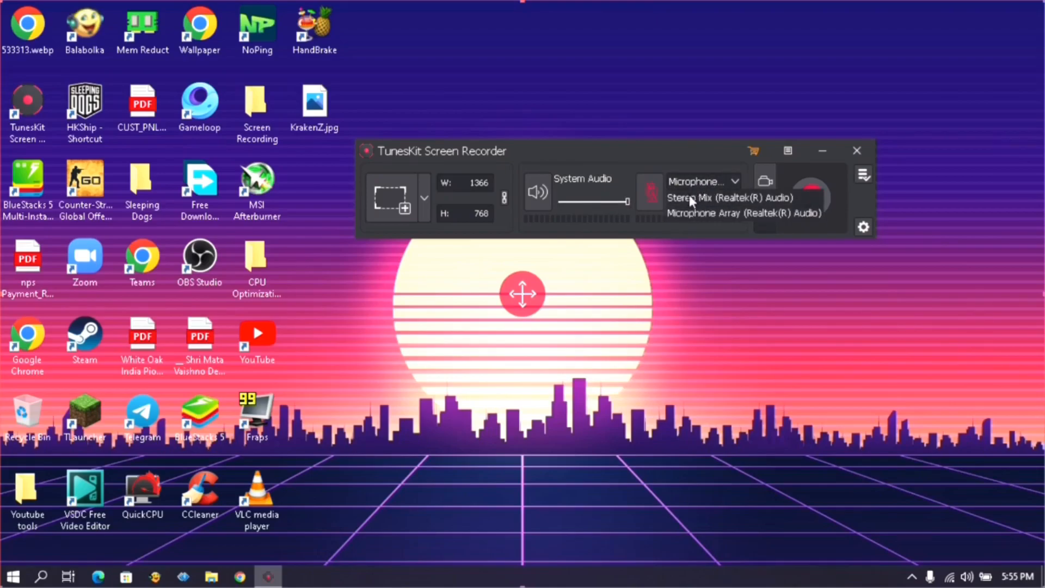
Step: Choose a microphone input device and keep video-with-audio recording mode
click(729, 197)
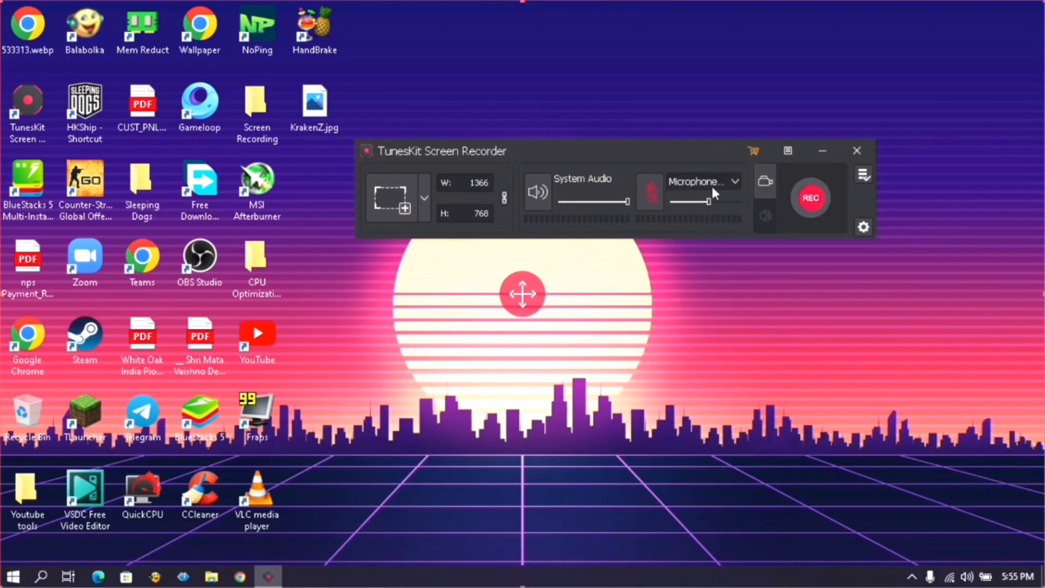
mouse_move(723, 229)
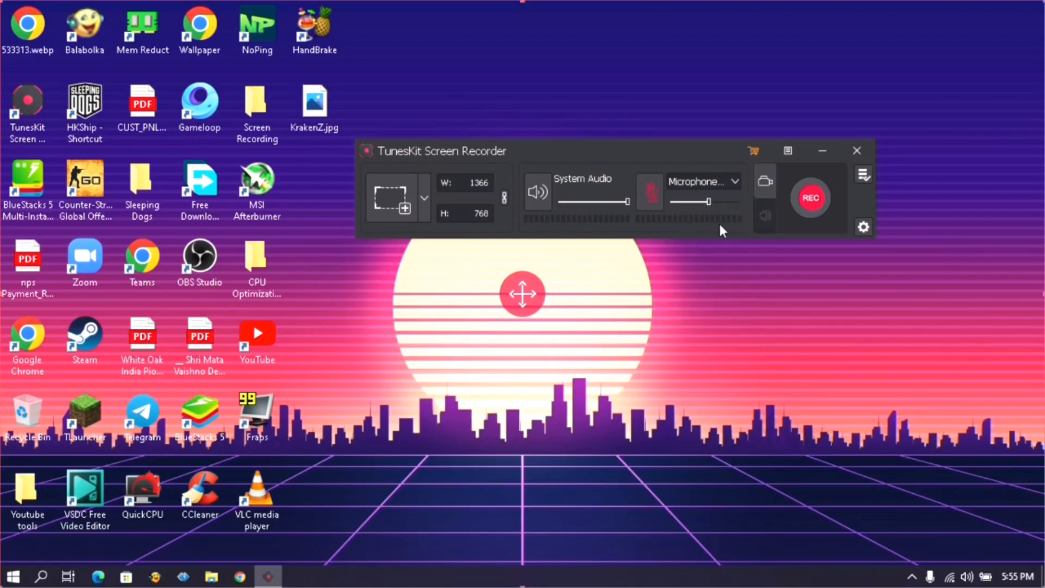
mouse_move(744, 247)
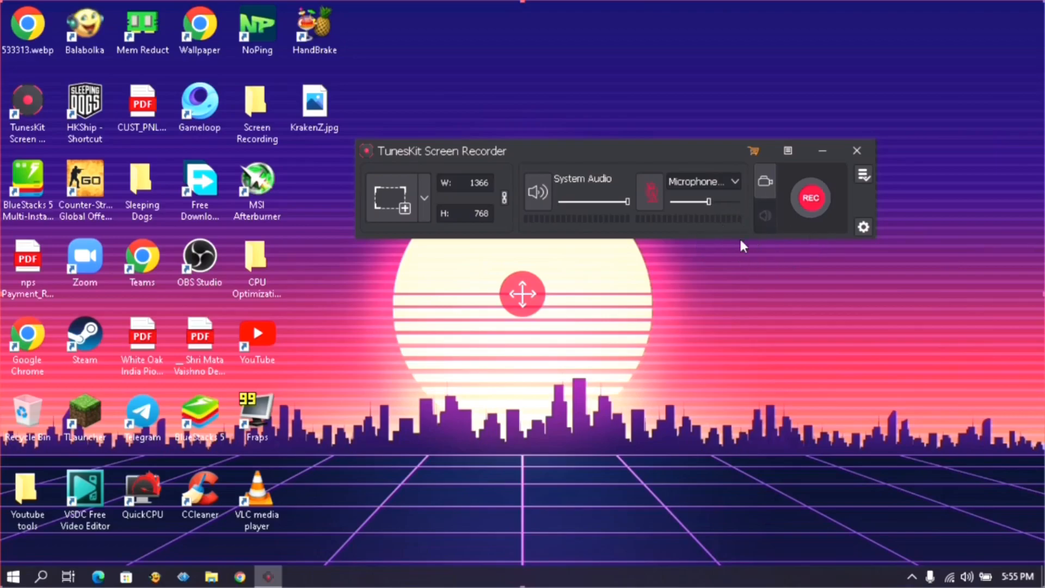
mouse_move(776, 213)
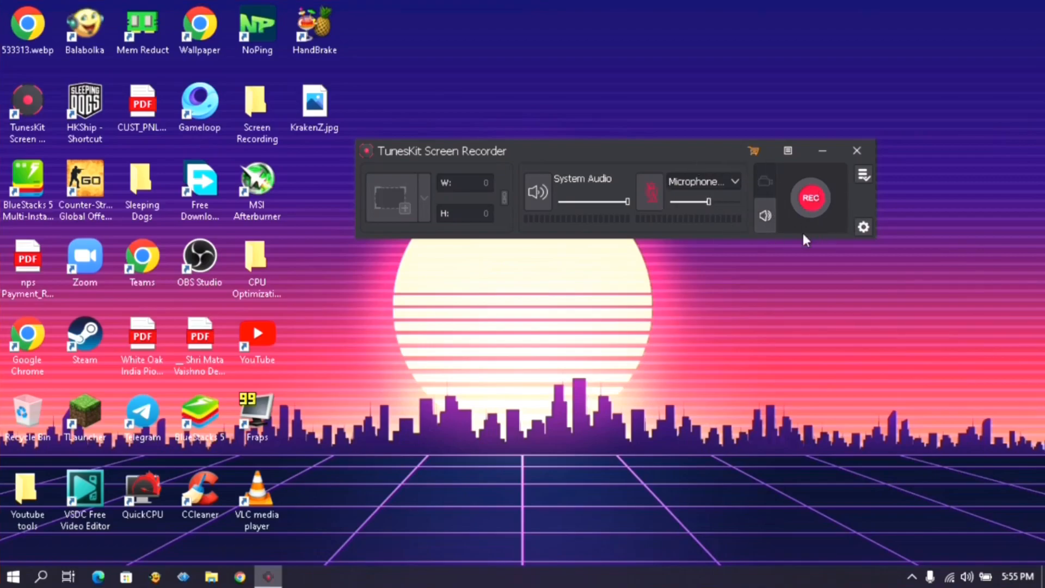
mouse_move(843, 223)
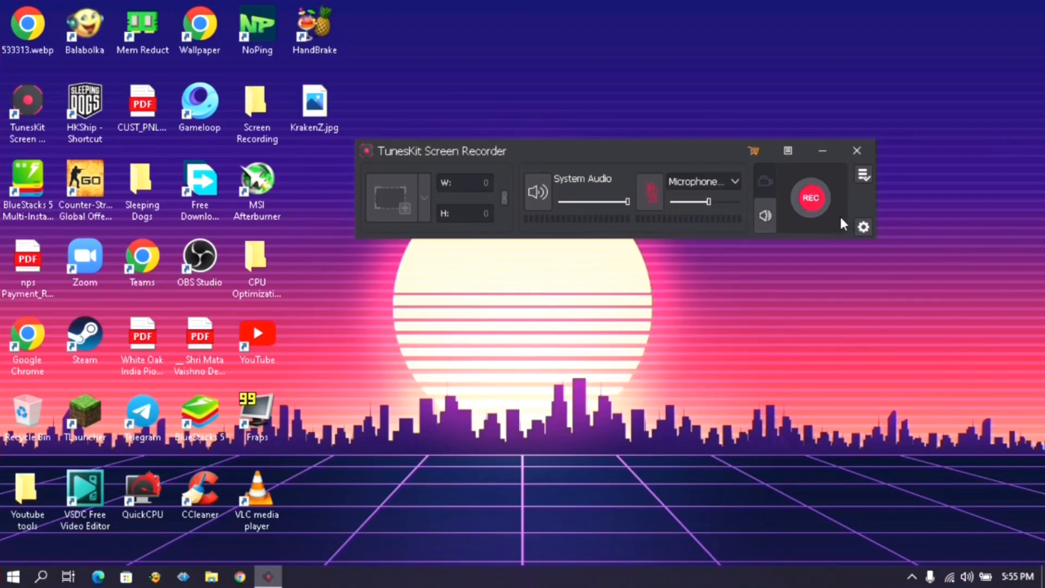
click(397, 198)
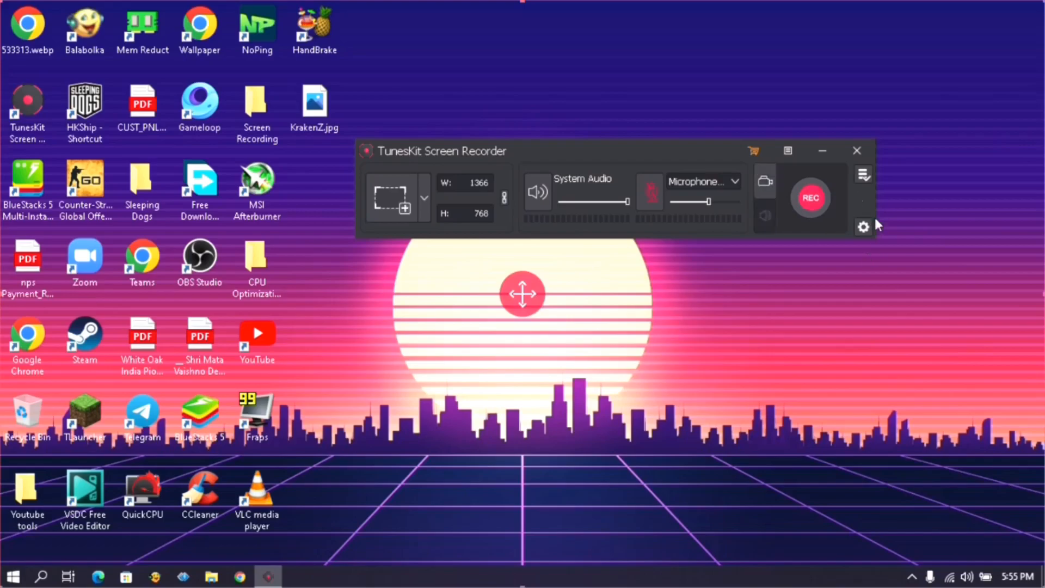
mouse_move(705, 272)
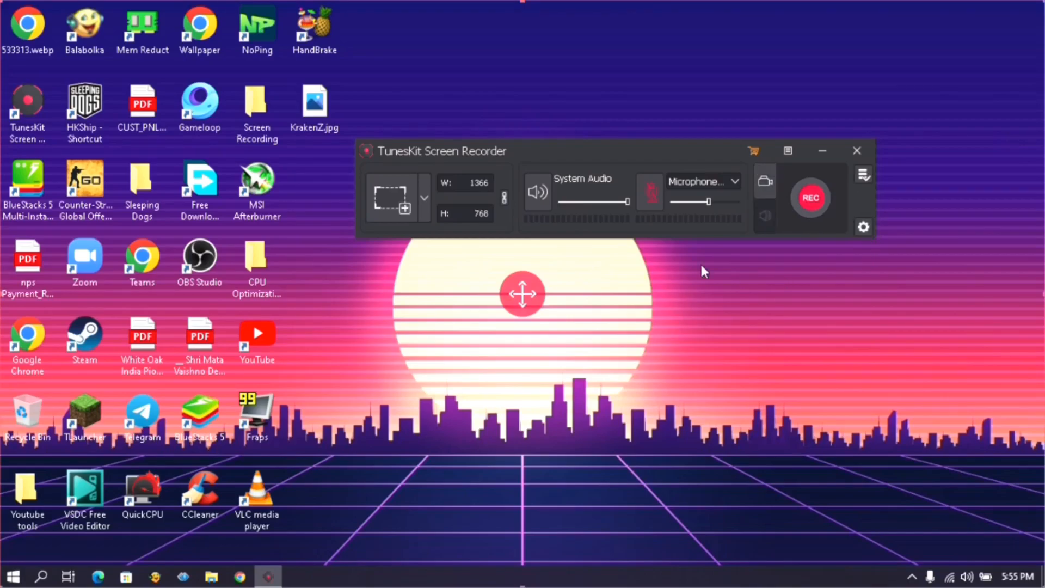
Step: Browse the Save to folder up to Converted, then cancel to keep Tuneskit recordings
click(862, 226)
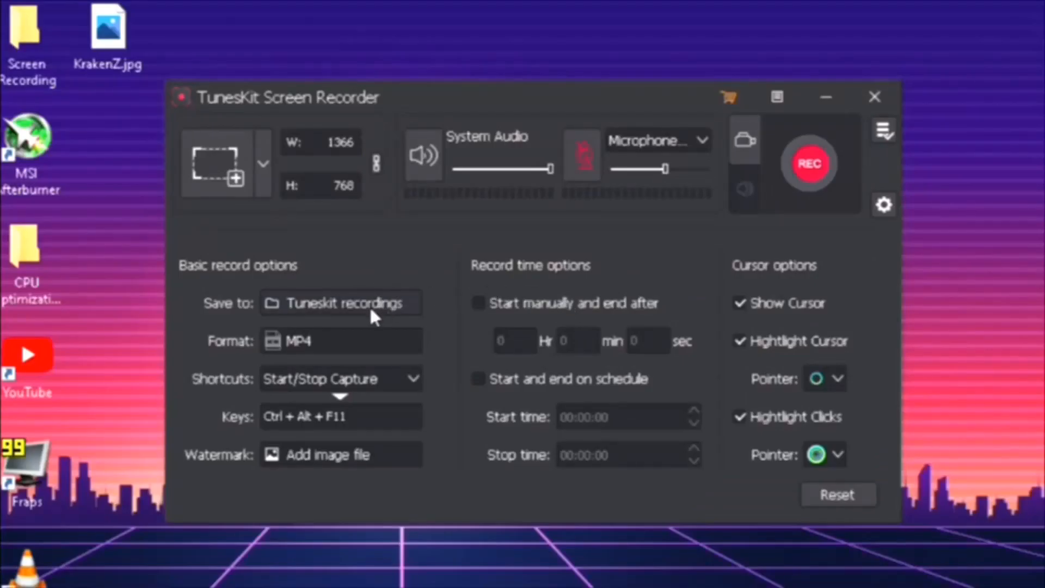
click(340, 303)
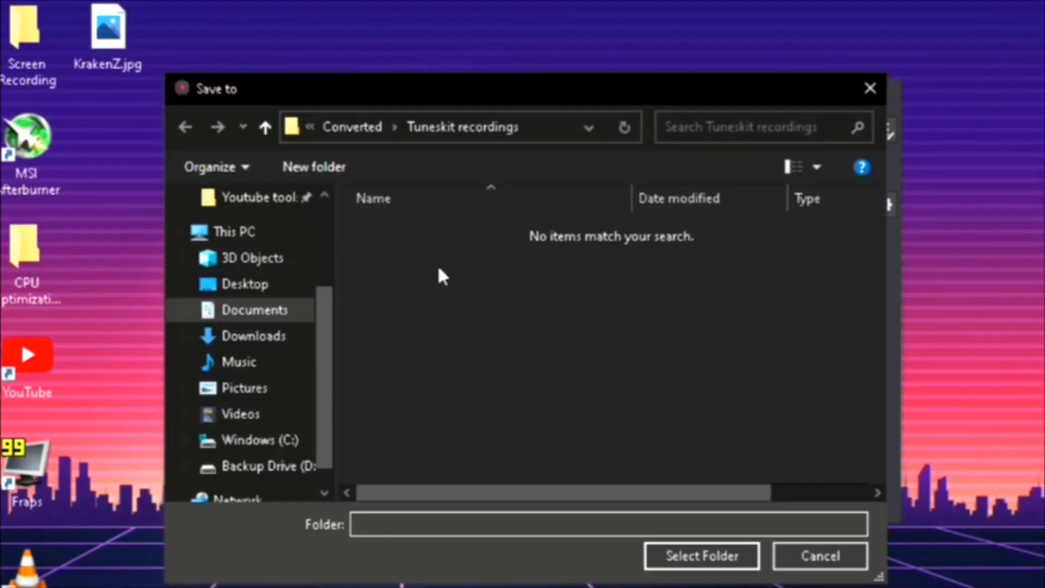
mouse_move(524, 302)
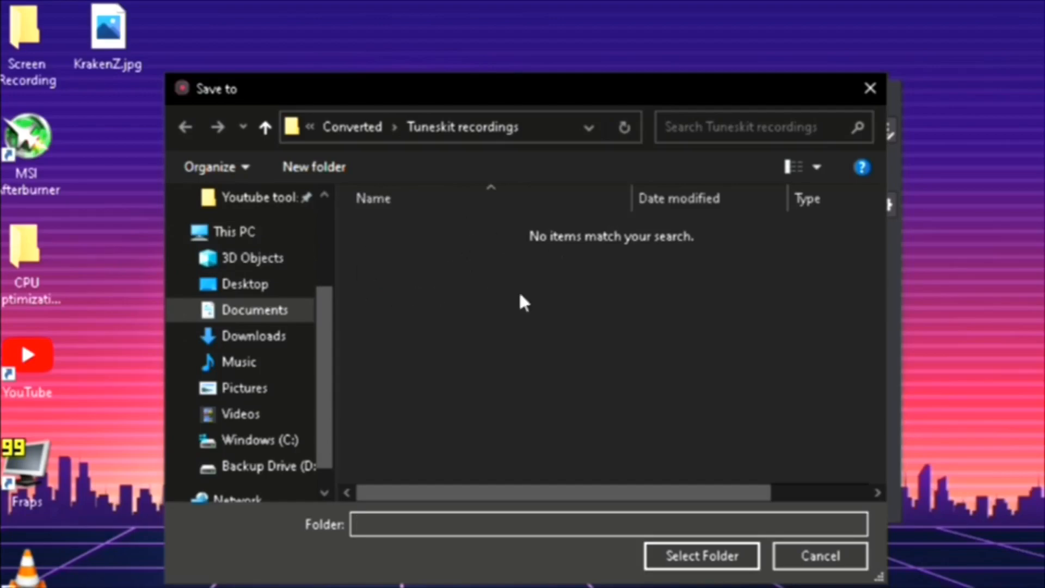
click(264, 126)
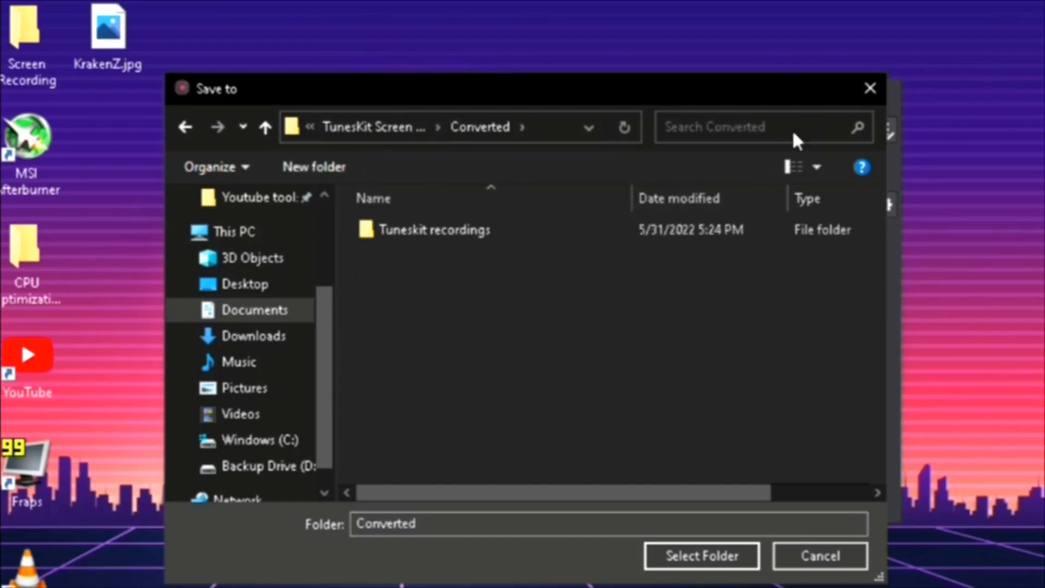
click(699, 555)
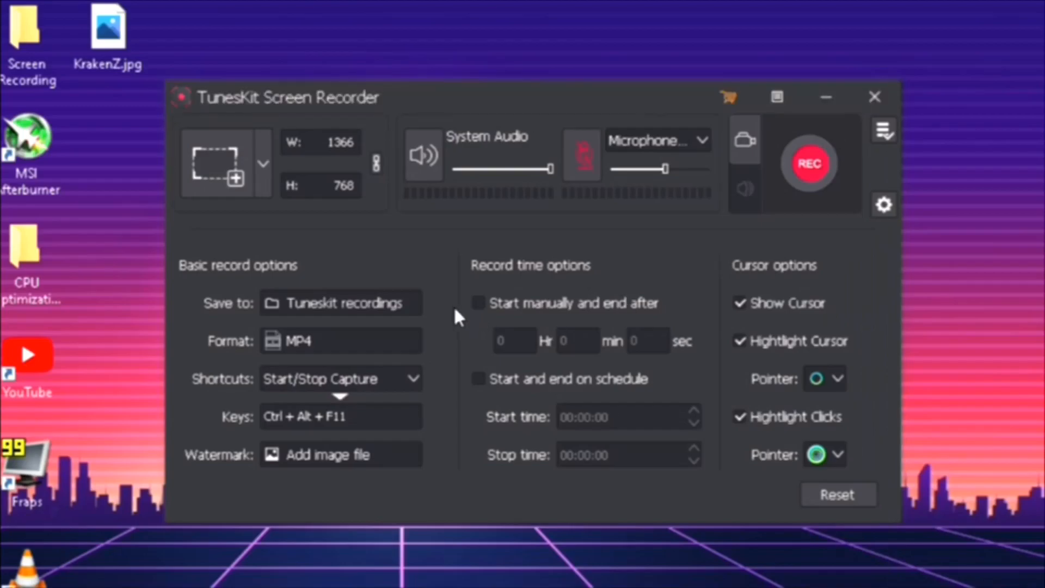
Step: Browse the output format list, then the HD Video and Devices preset categories
click(340, 341)
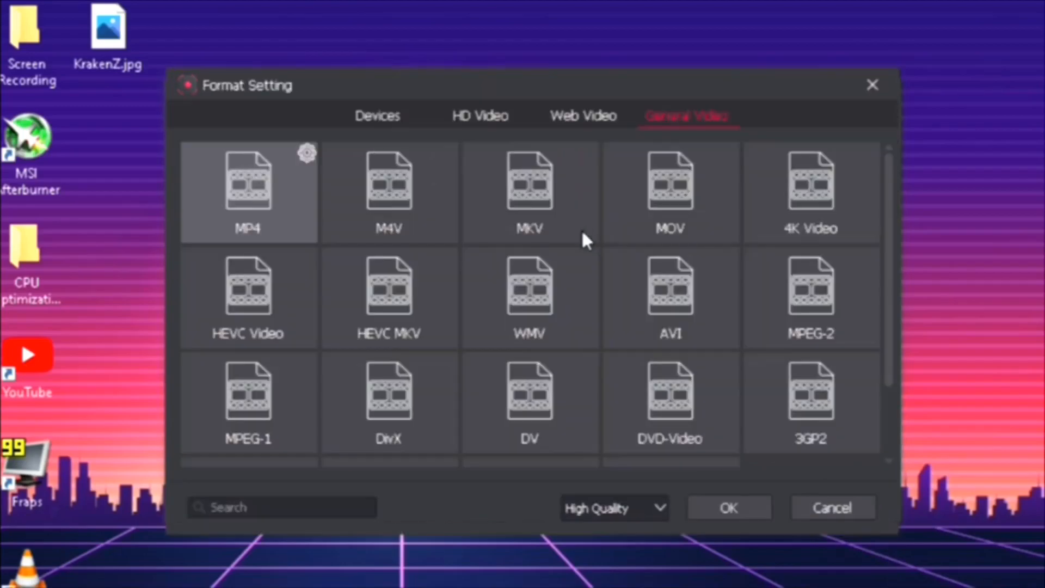
scroll(down, 3)
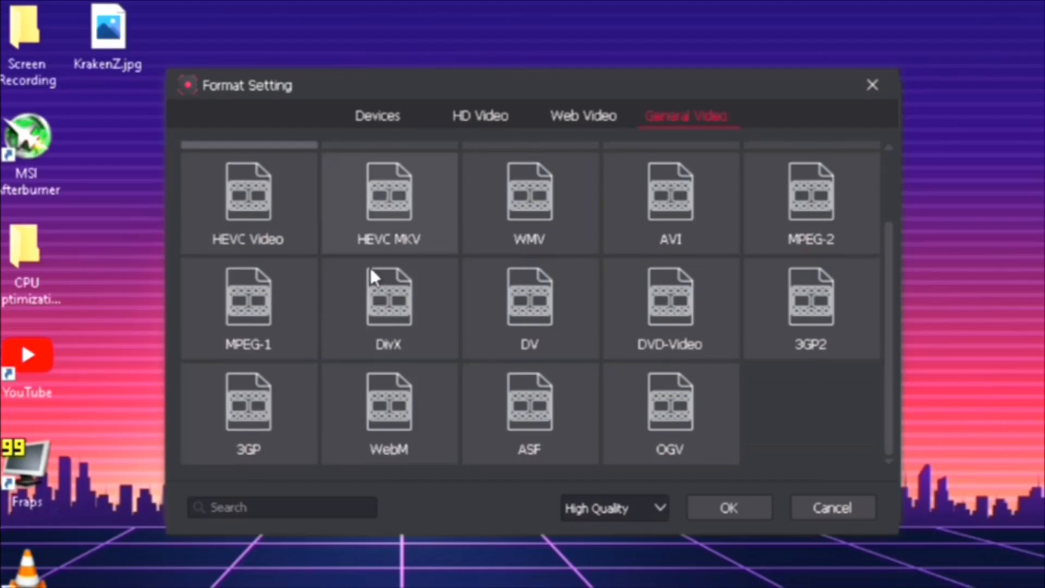
scroll(up, 3)
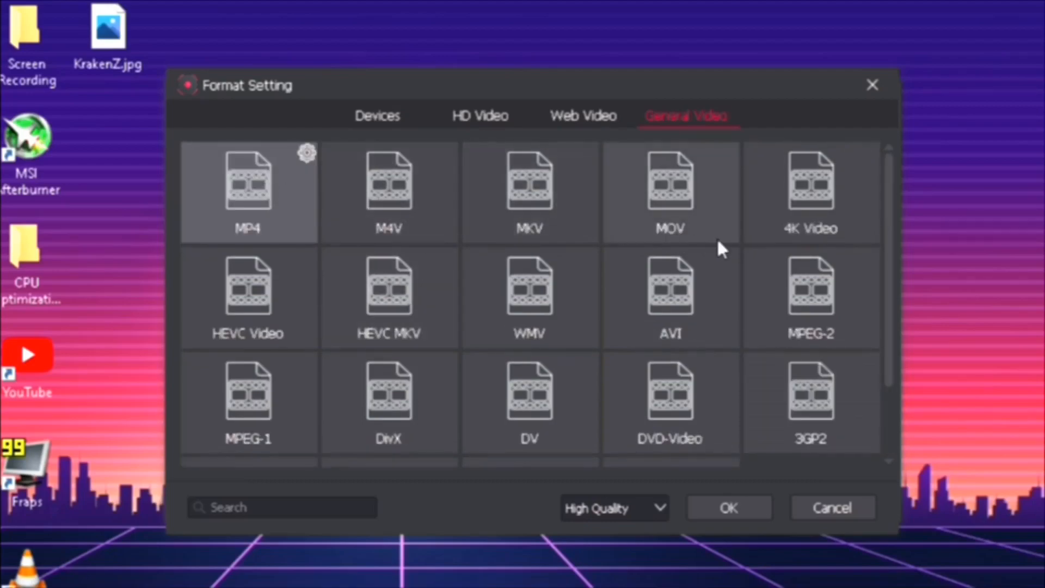
scroll(down, 3)
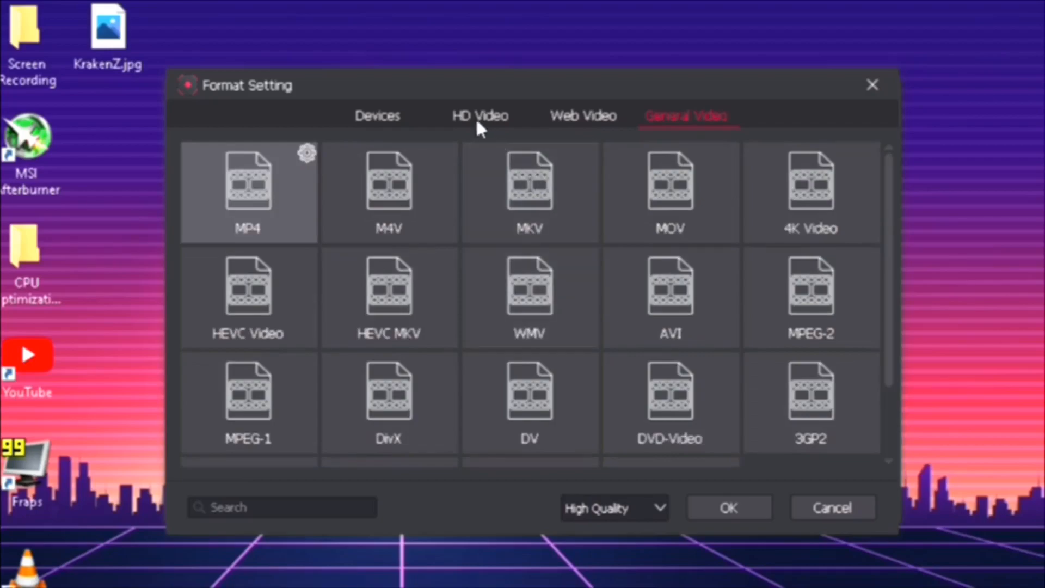
click(479, 115)
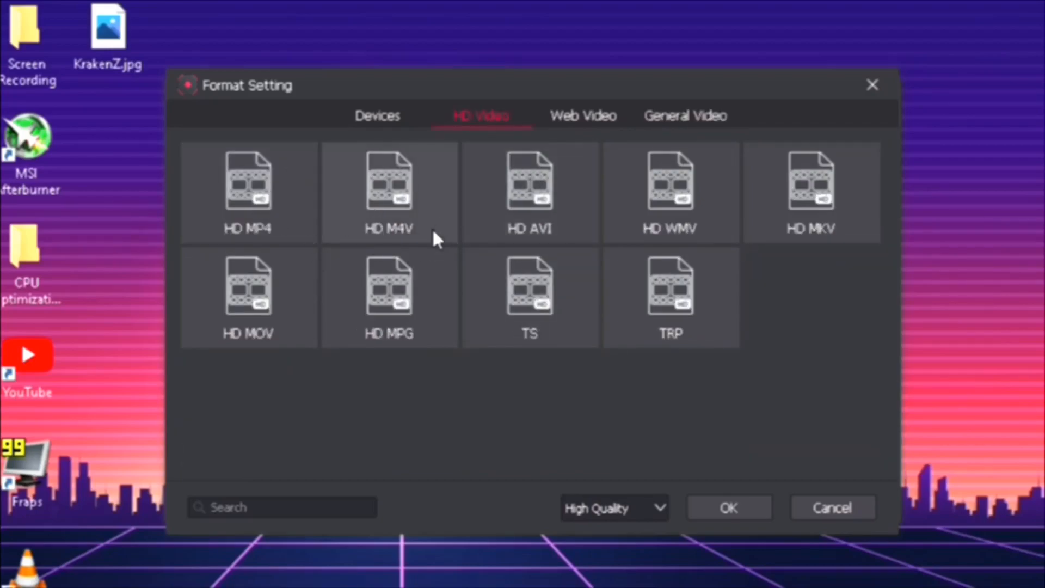
mouse_move(418, 273)
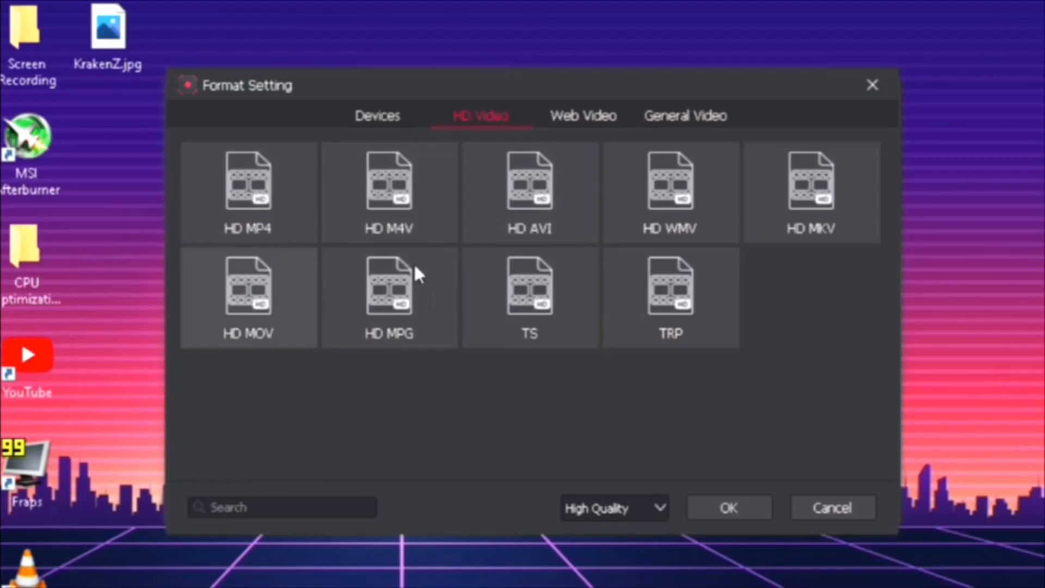
mouse_move(383, 126)
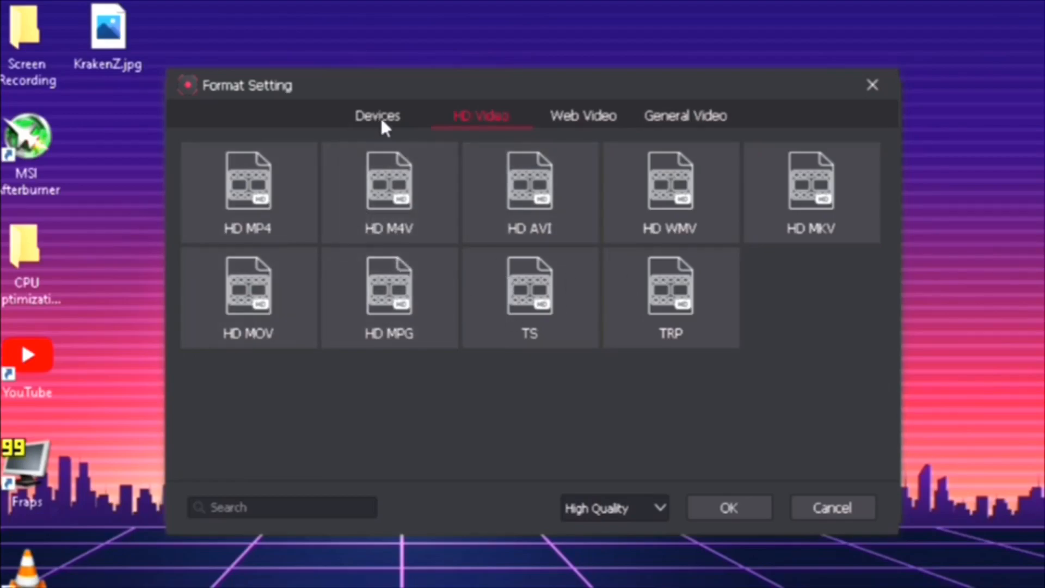
click(378, 115)
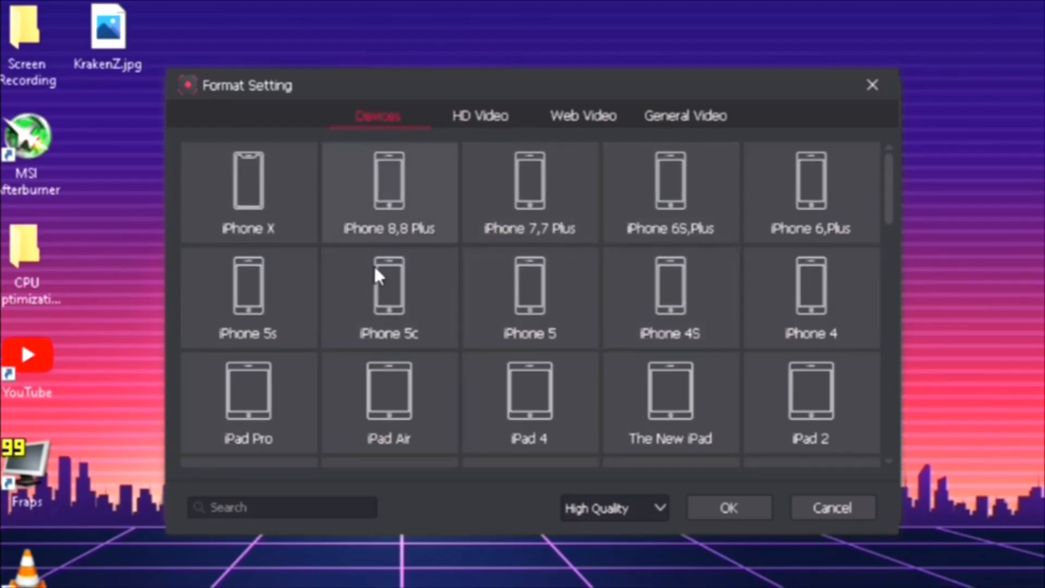
mouse_move(493, 314)
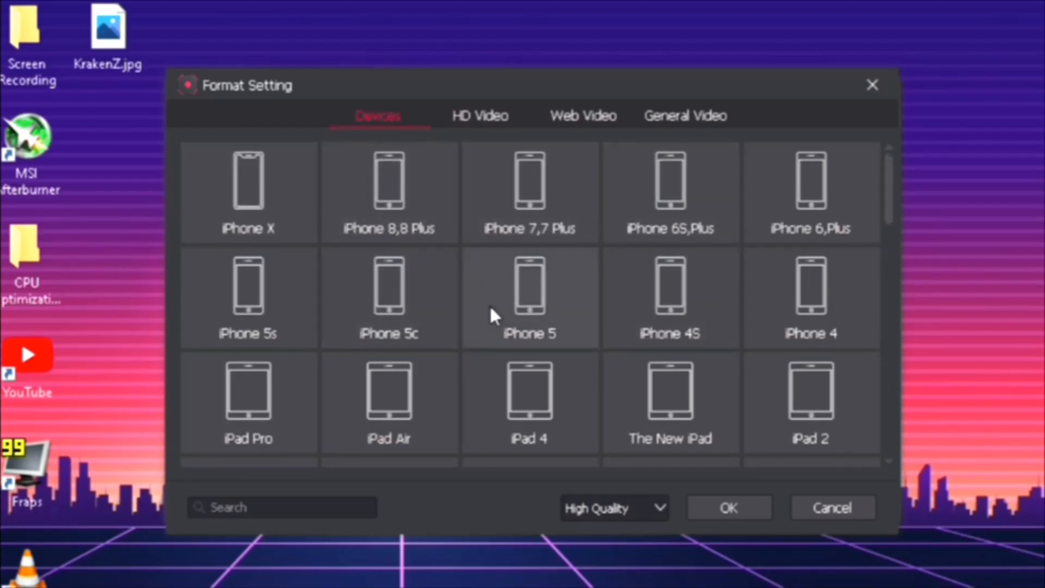
Step: Look through the Web Video presets and return to the General Video formats
scroll(down, 3)
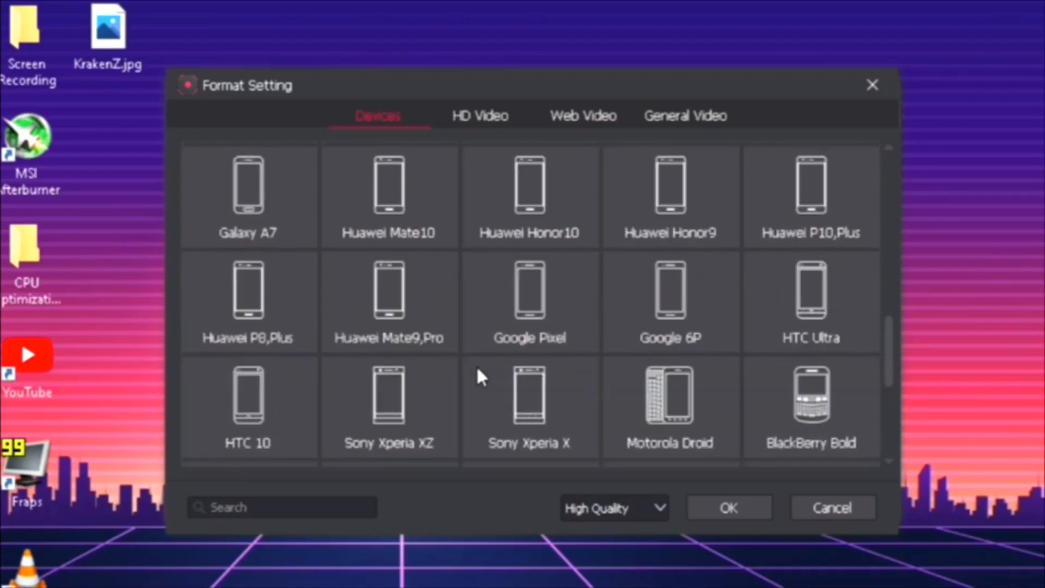
scroll(up, 3)
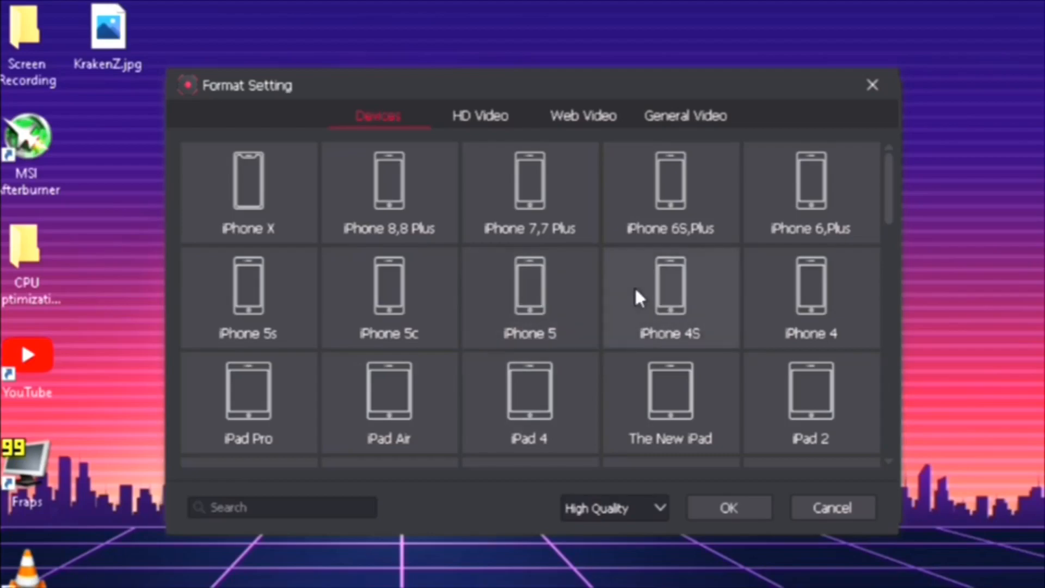
mouse_move(530, 220)
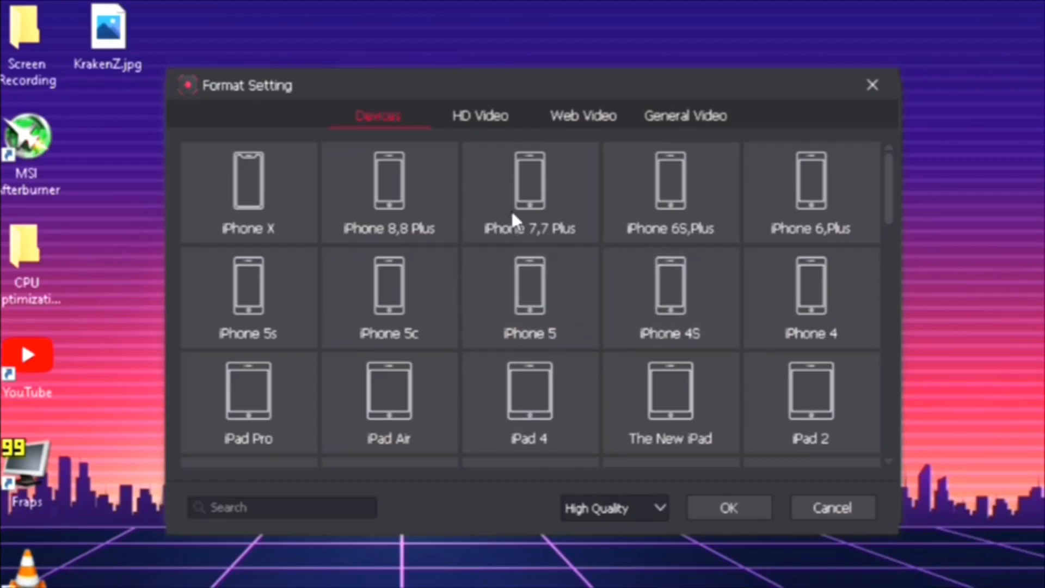
mouse_move(592, 129)
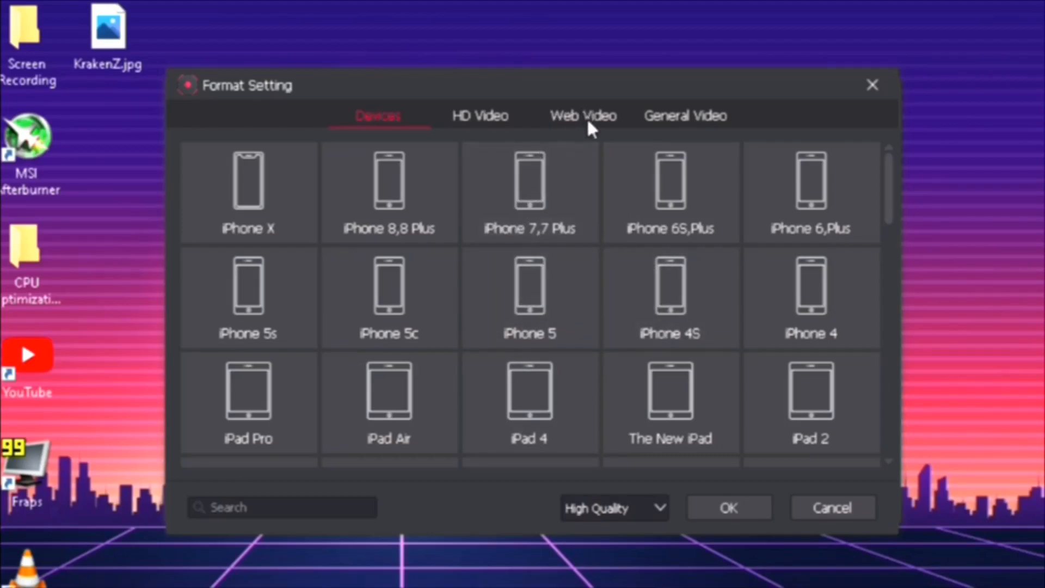
click(582, 116)
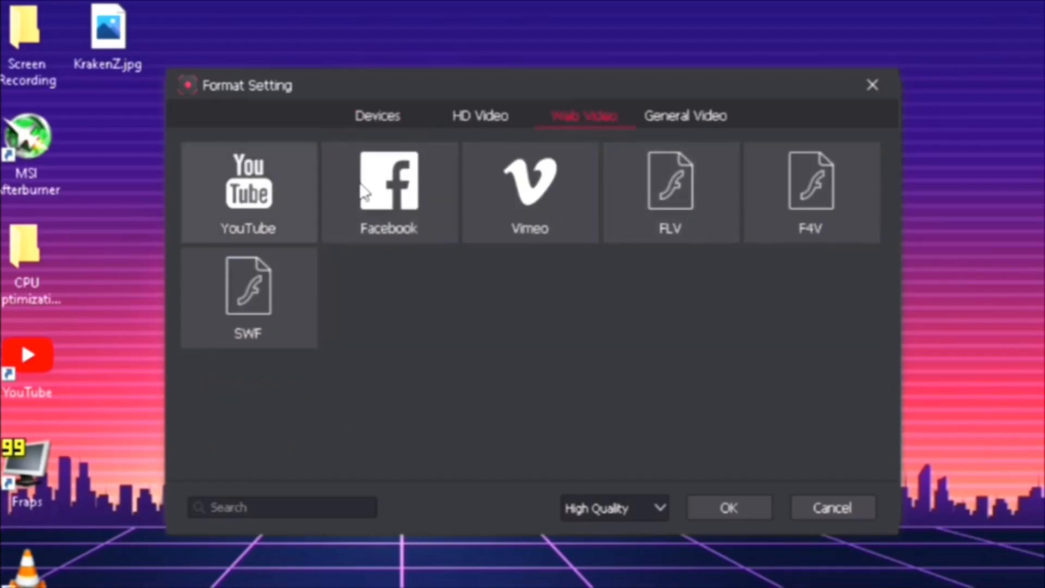
mouse_move(573, 228)
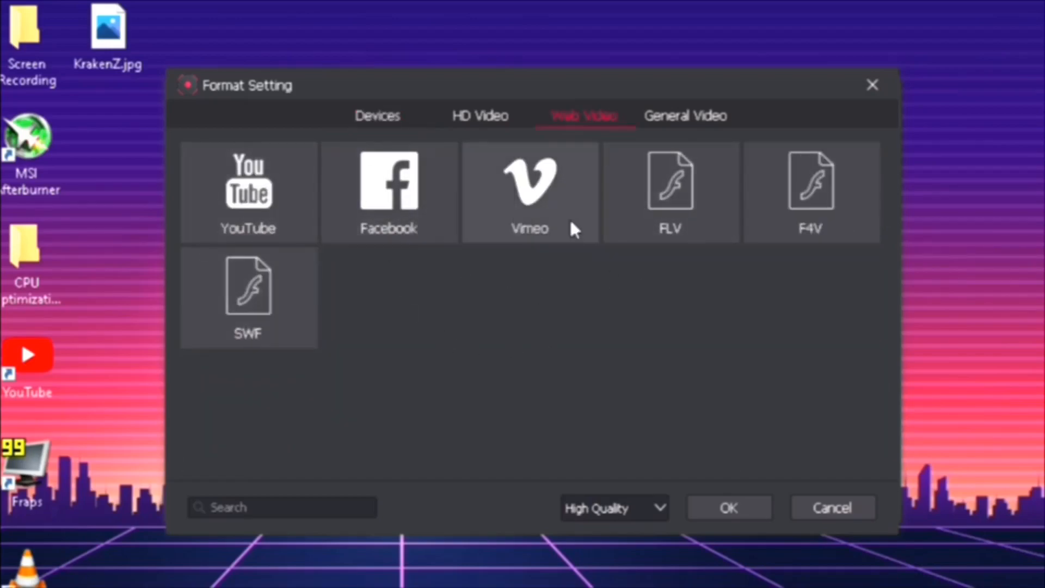
mouse_move(487, 319)
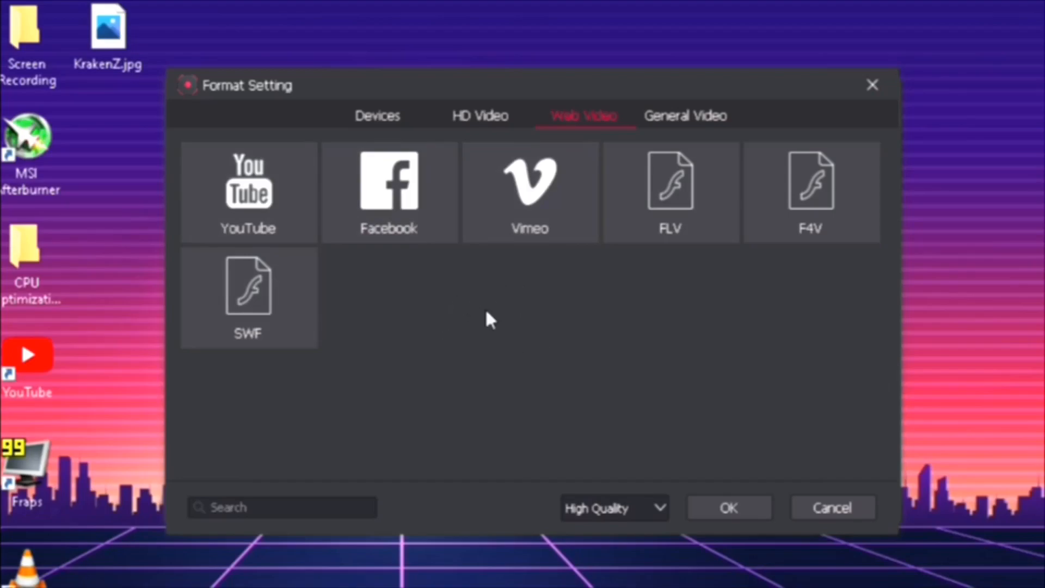
mouse_move(642, 342)
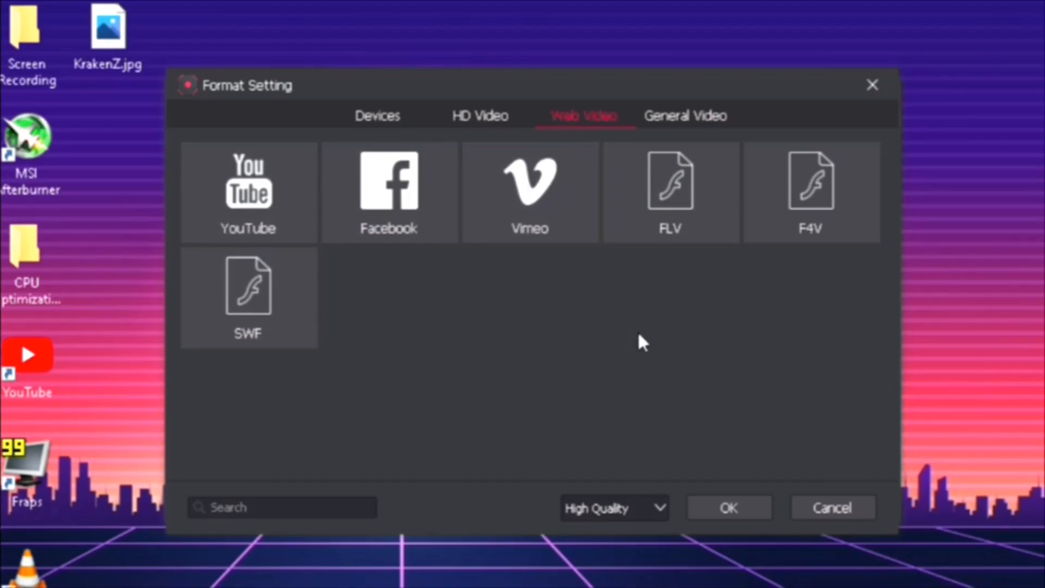
mouse_move(679, 327)
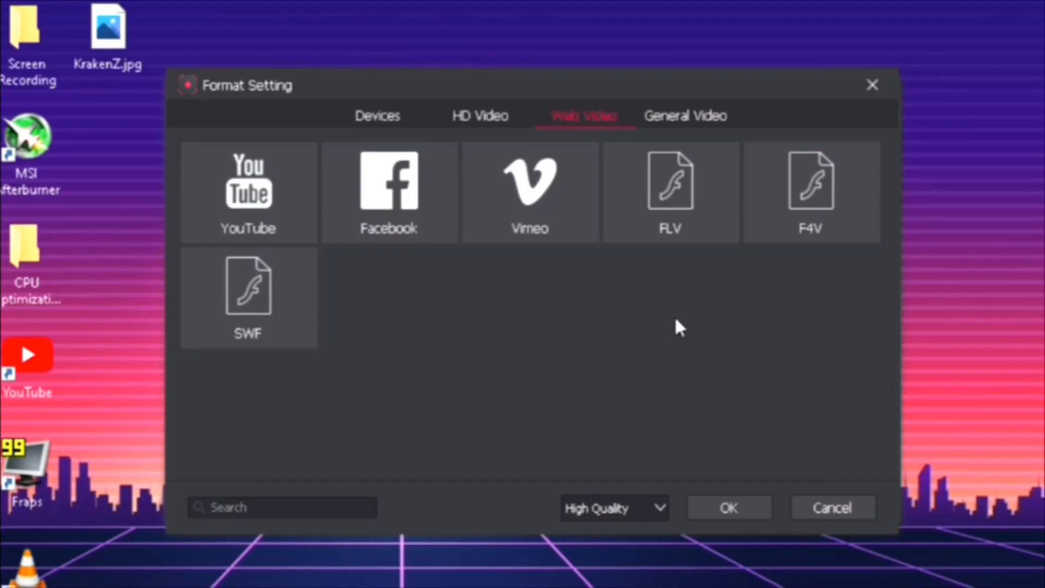
mouse_move(657, 391)
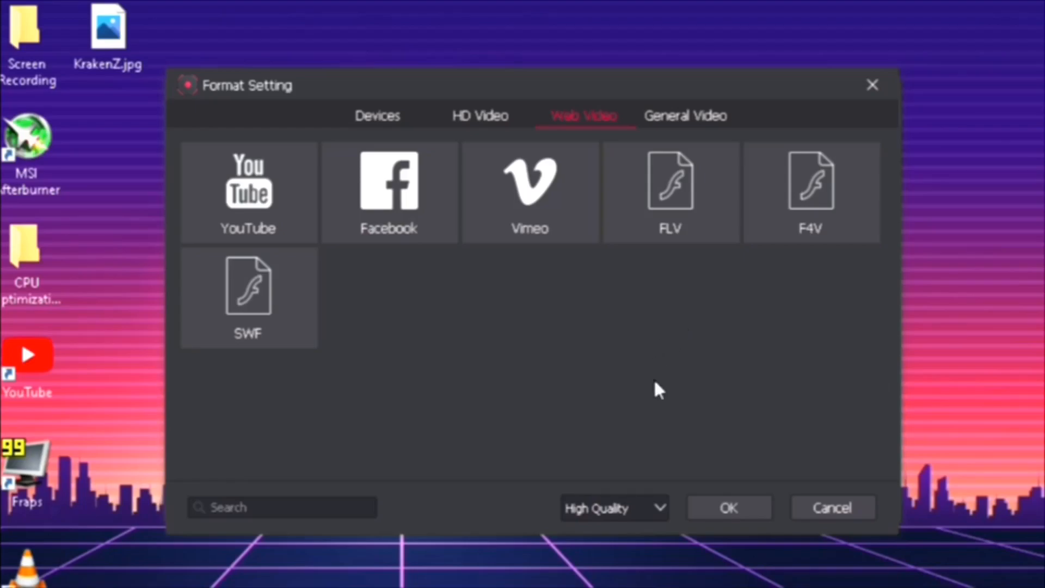
mouse_move(704, 123)
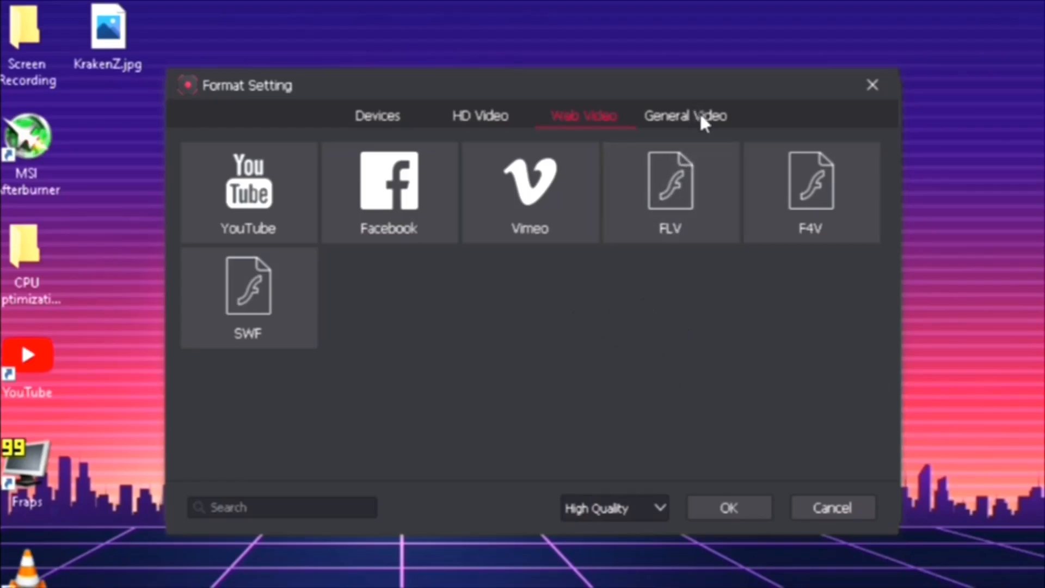
click(685, 115)
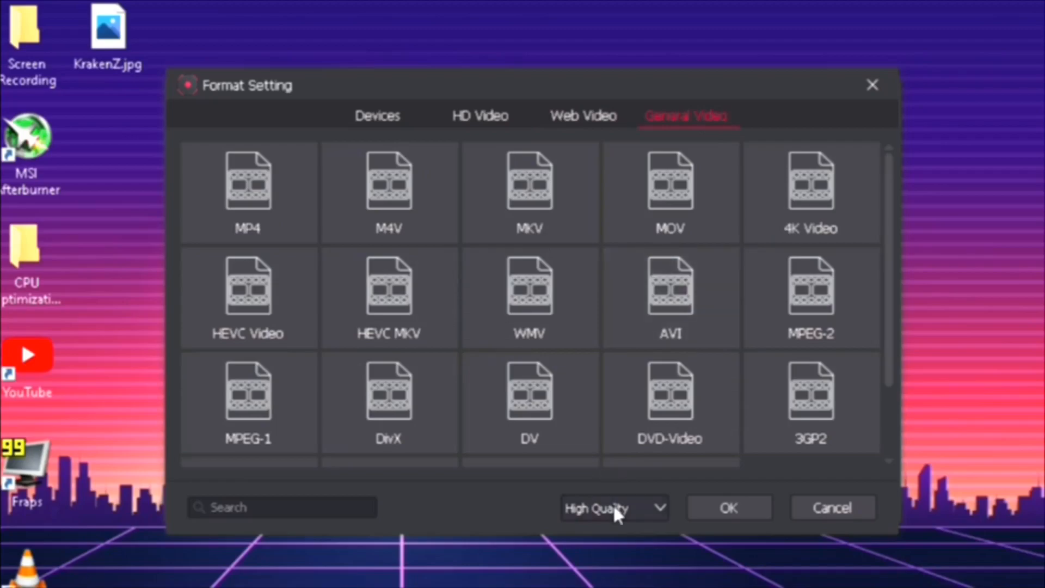
Step: Set MP4 output quality to Small Size and confirm the format setting
click(613, 507)
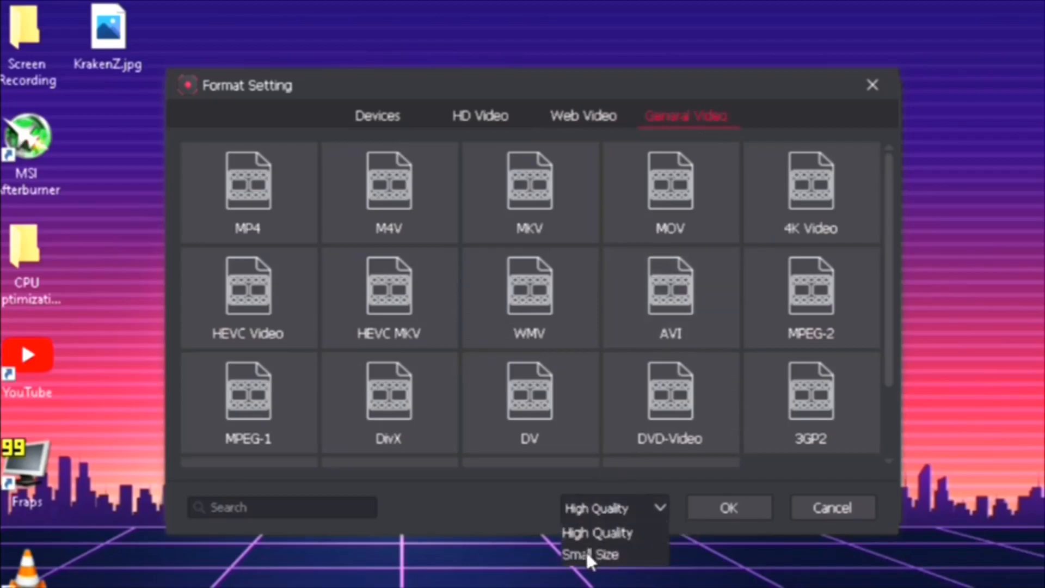
mouse_move(598, 532)
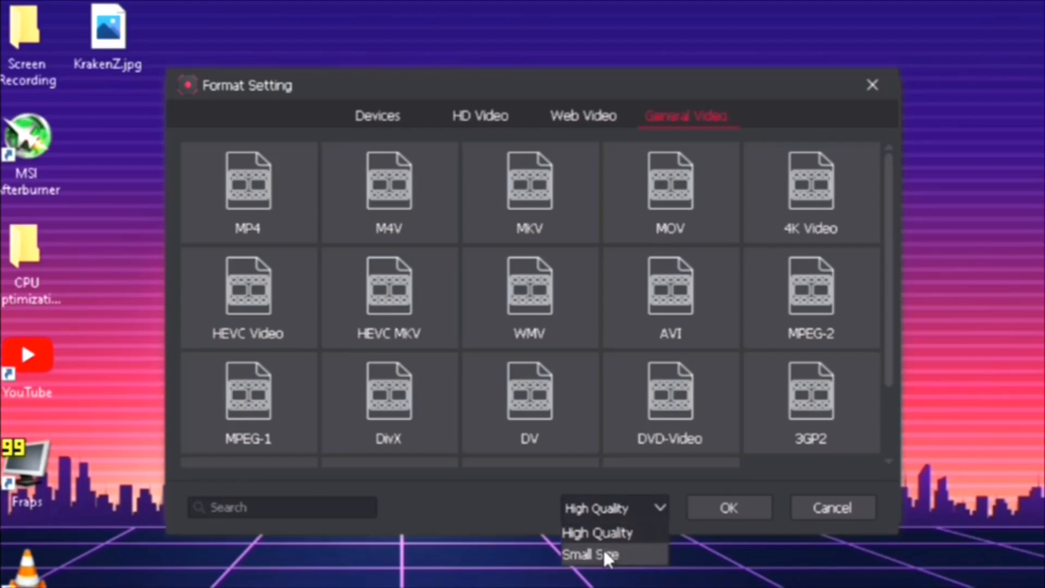
click(588, 554)
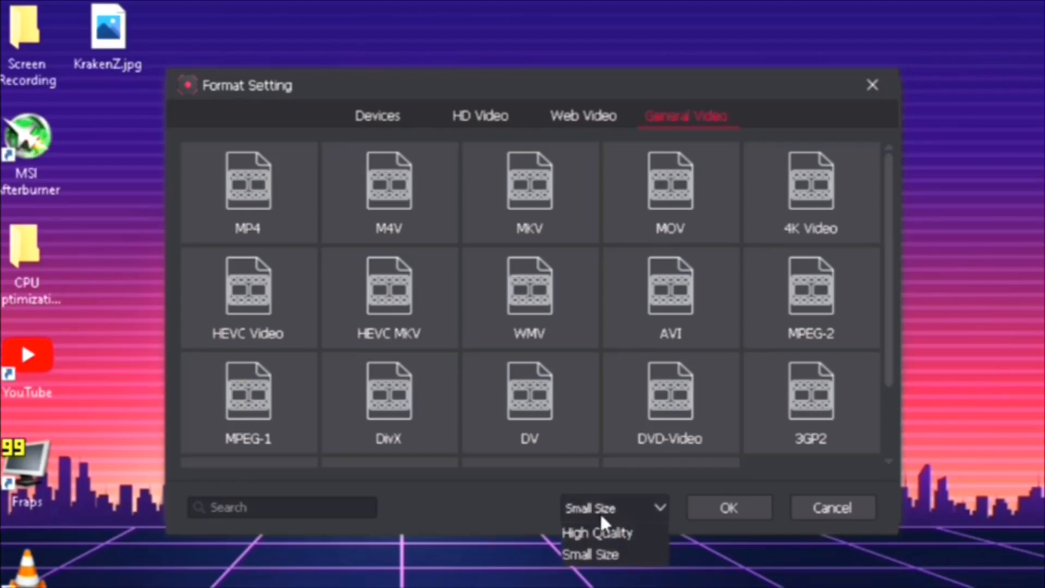
click(597, 532)
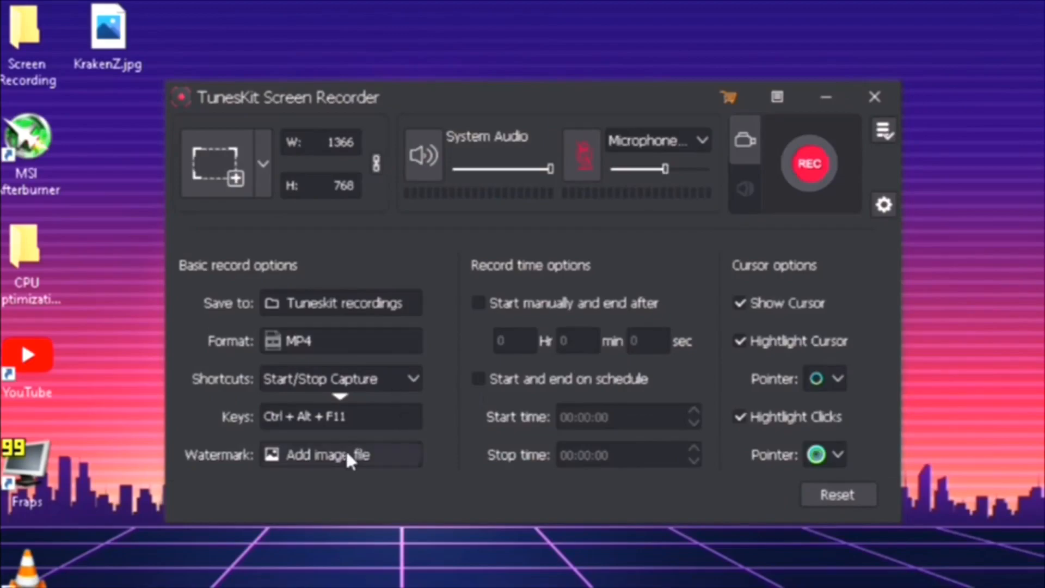
mouse_move(287, 408)
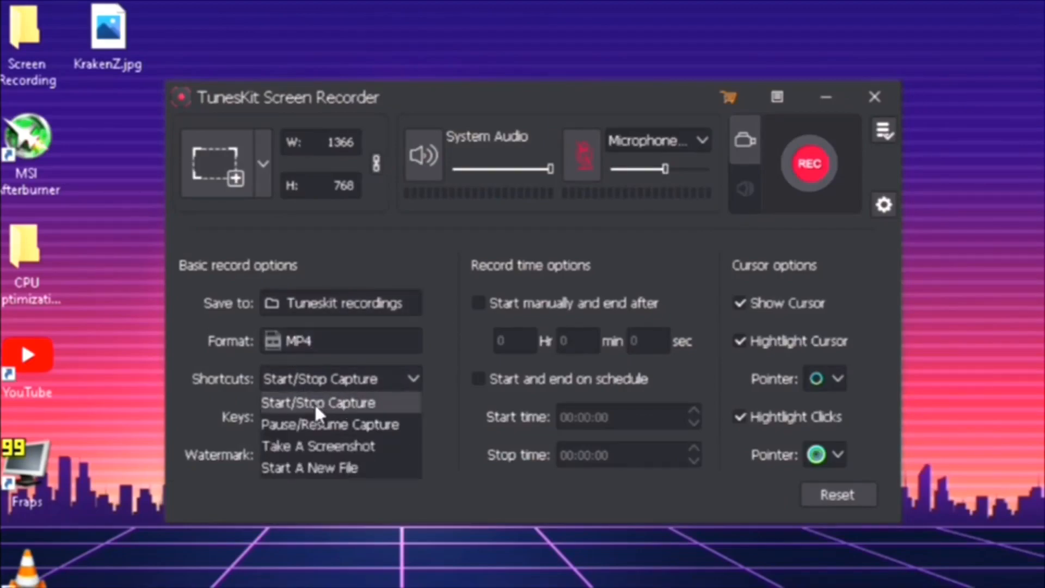
Step: Assign Ctrl + X as the Start/Stop Capture shortcut key
click(317, 402)
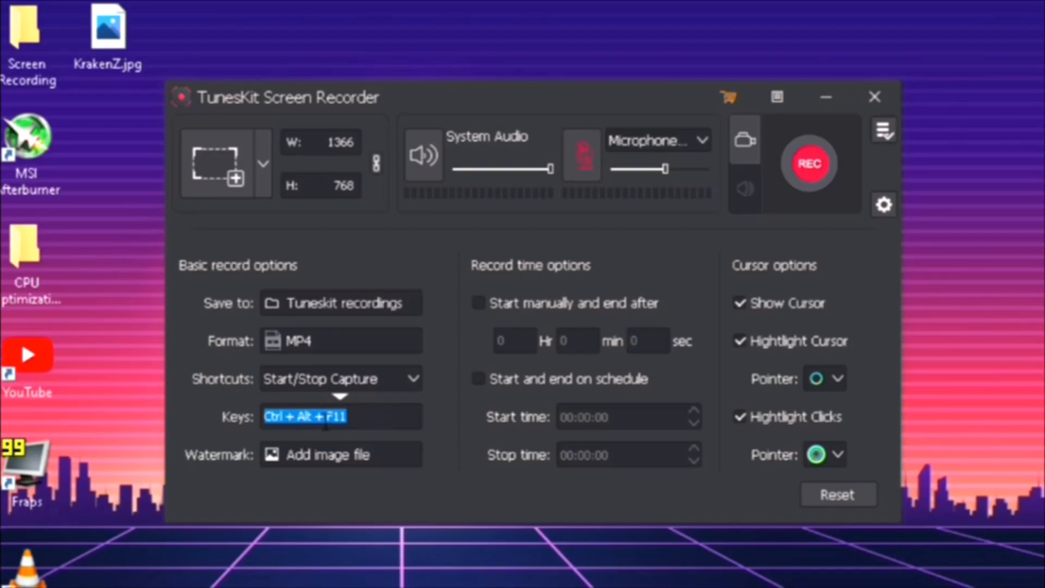
text(Ctrl + X)
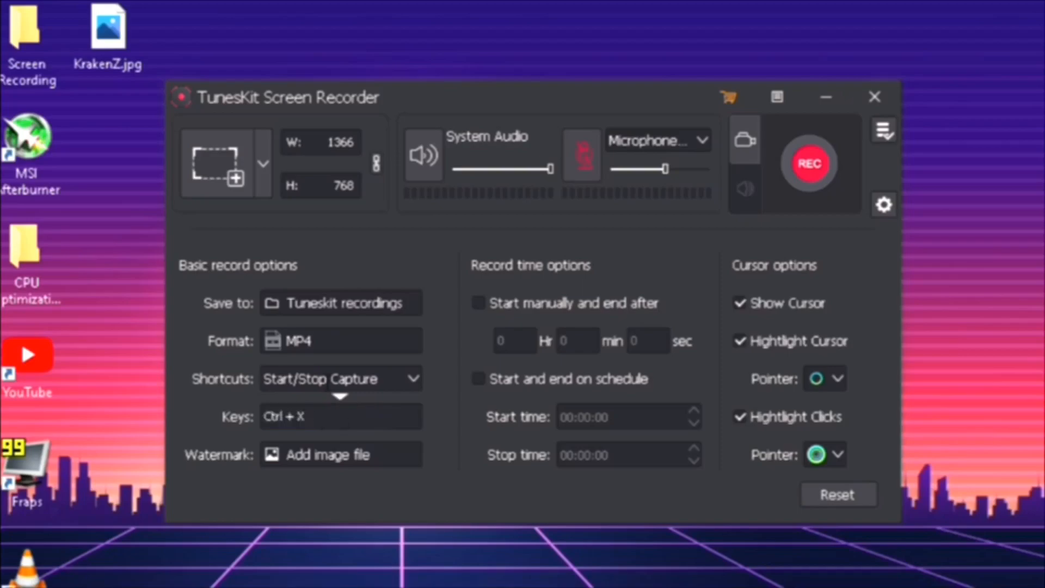
mouse_move(233, 452)
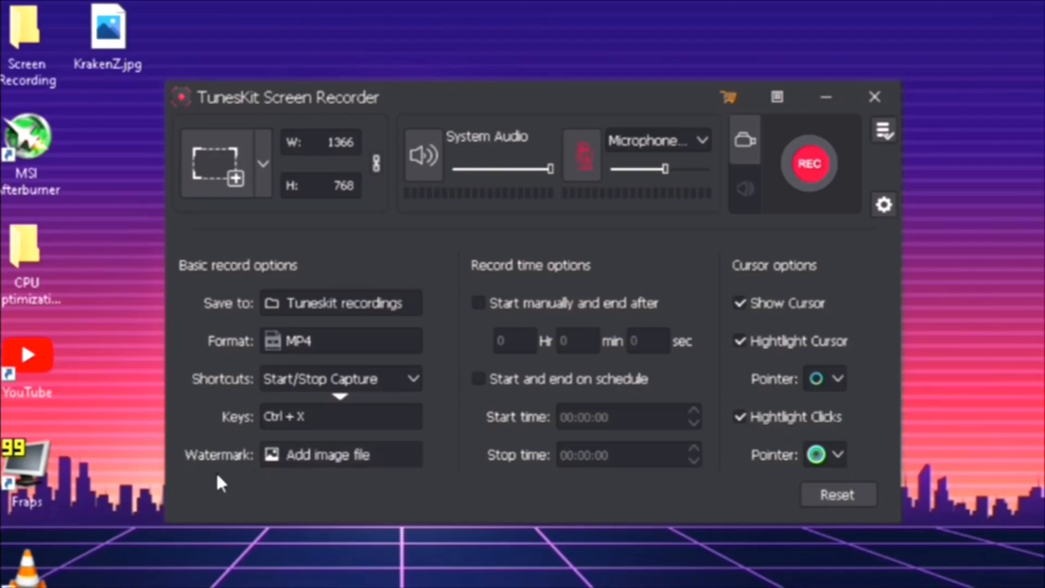
mouse_move(494, 553)
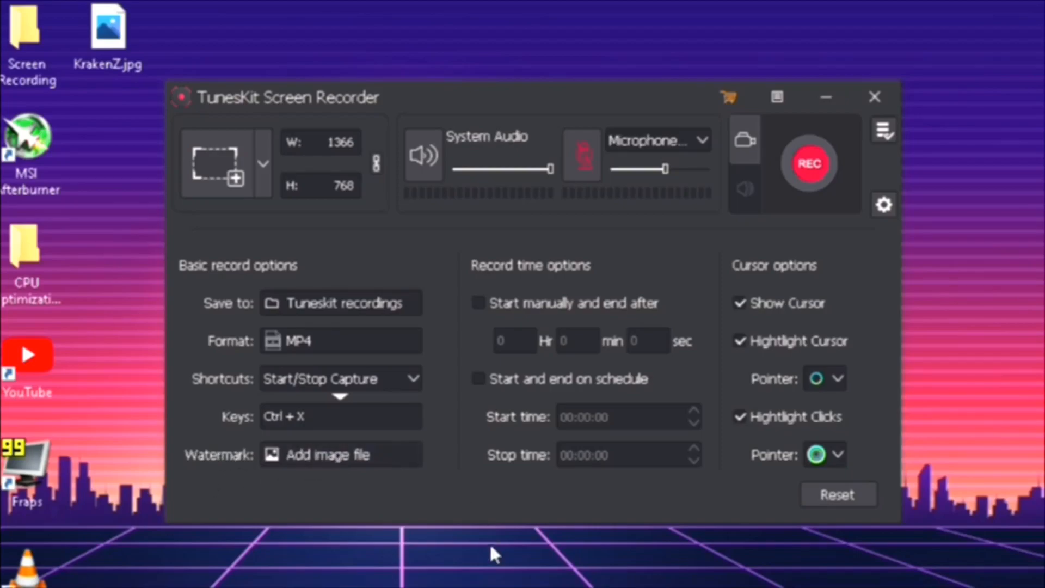
Step: Load KrakenZ.jpg from the Desktop as the watermark image
click(327, 455)
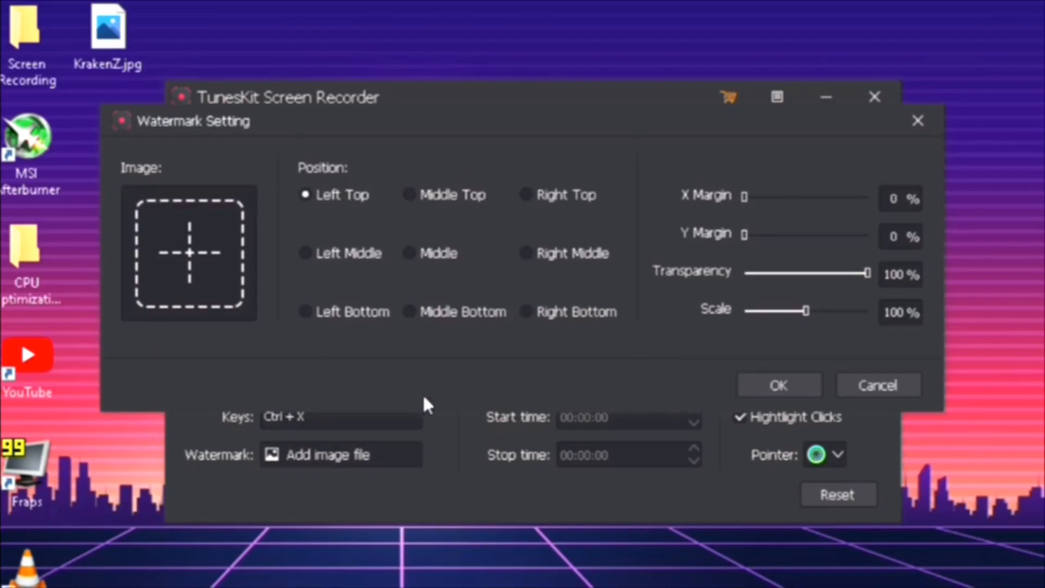
click(341, 454)
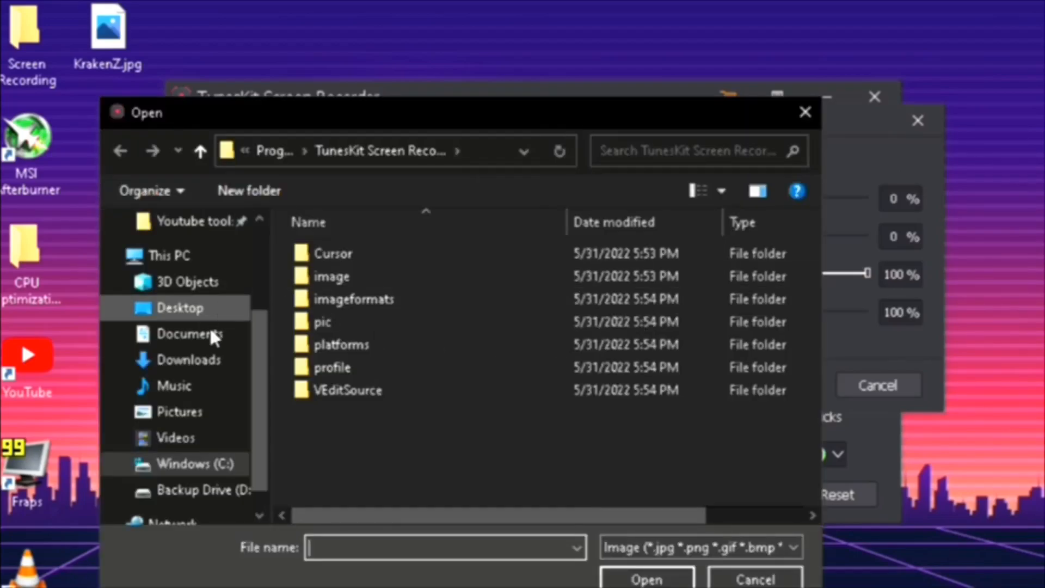
click(180, 307)
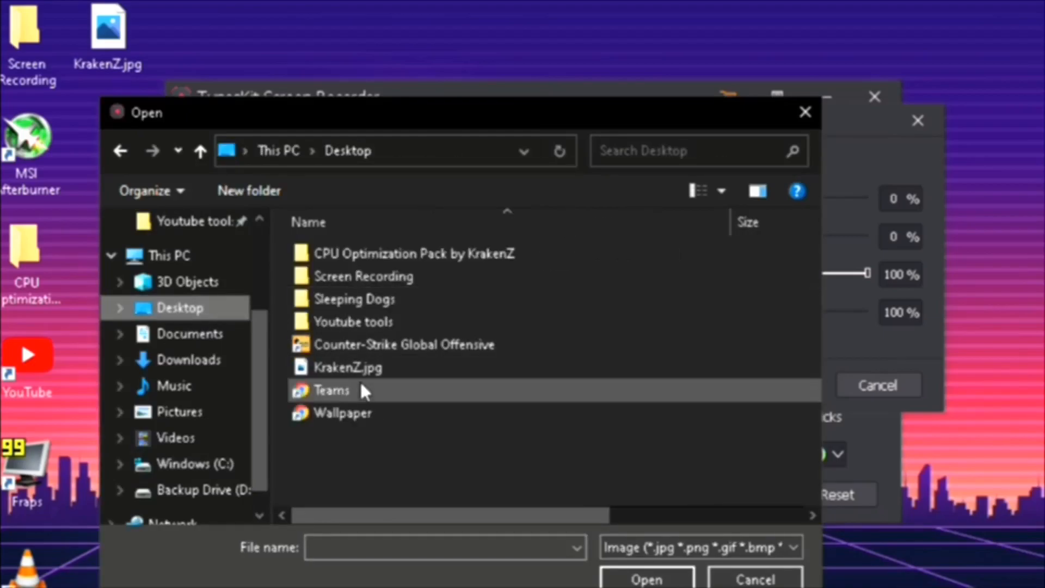
click(754, 577)
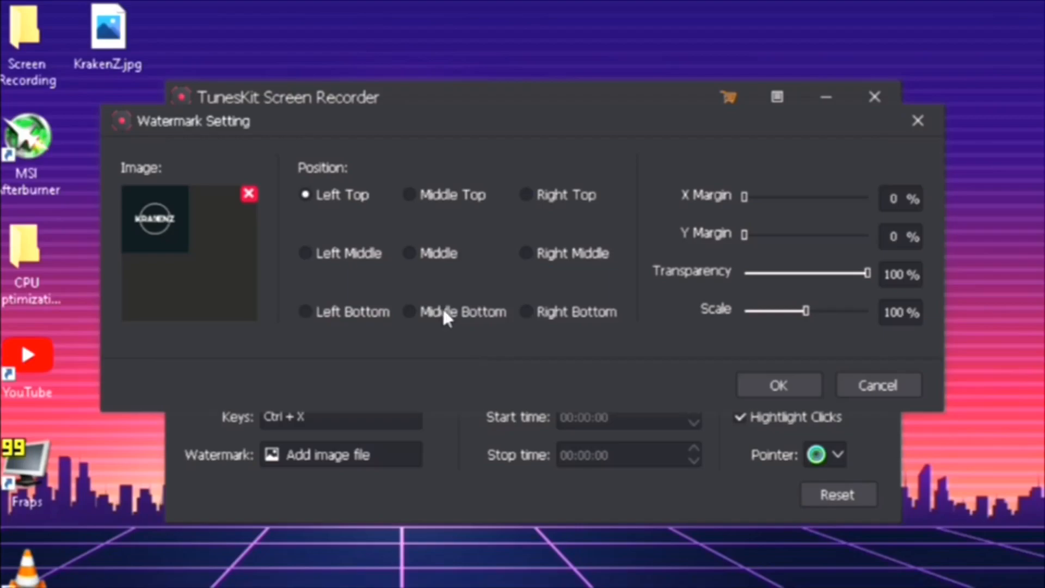
mouse_move(496, 229)
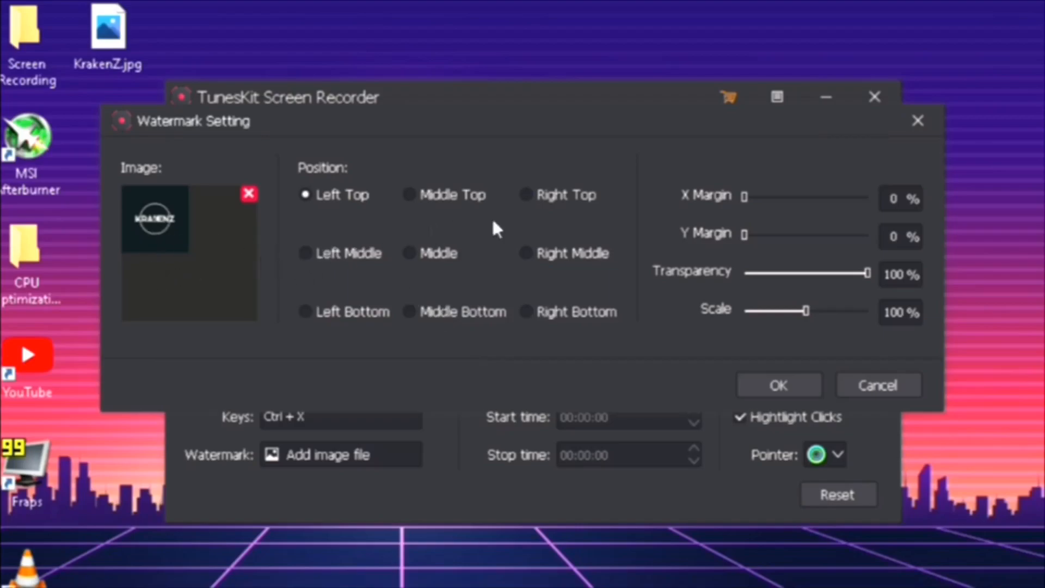
mouse_move(509, 318)
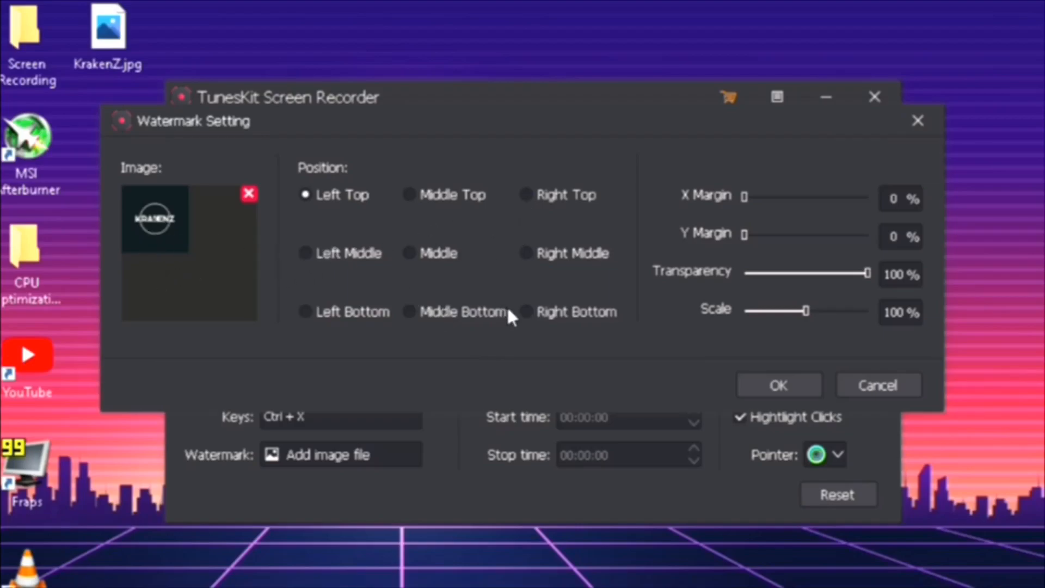
Step: Position the KrakenZ watermark at Right Bottom
click(525, 311)
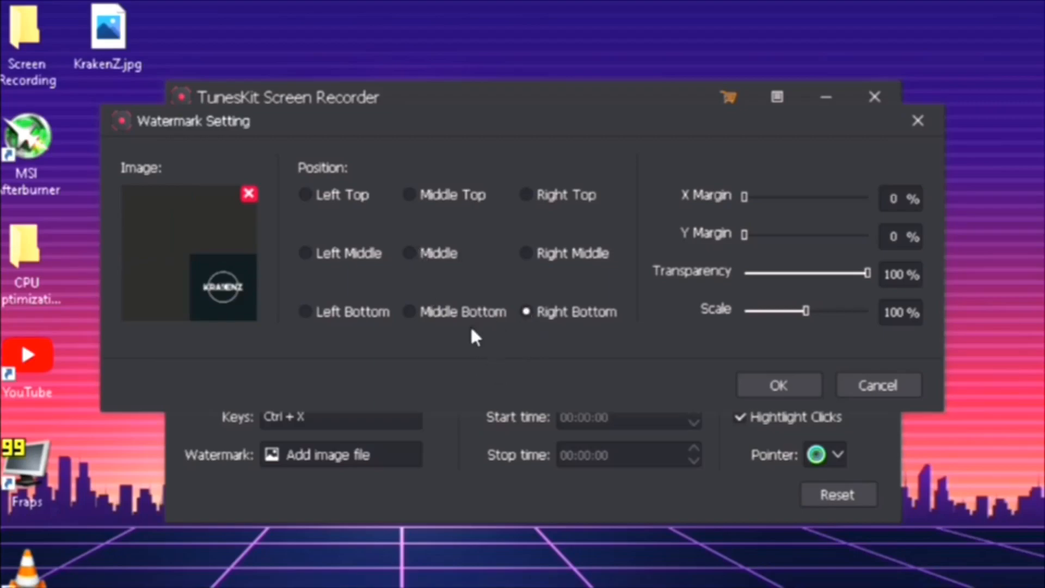
mouse_move(389, 313)
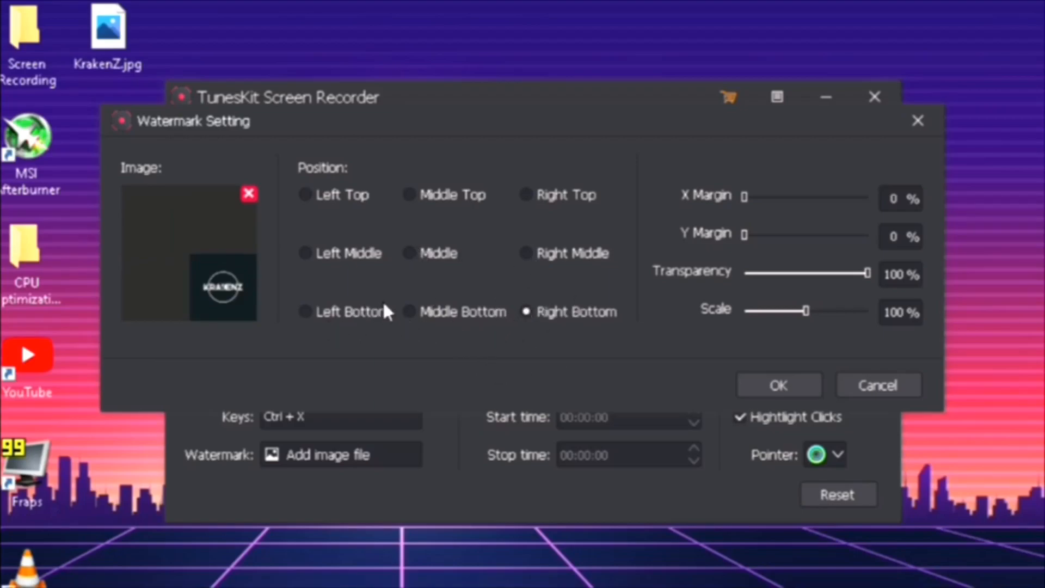
mouse_move(856, 287)
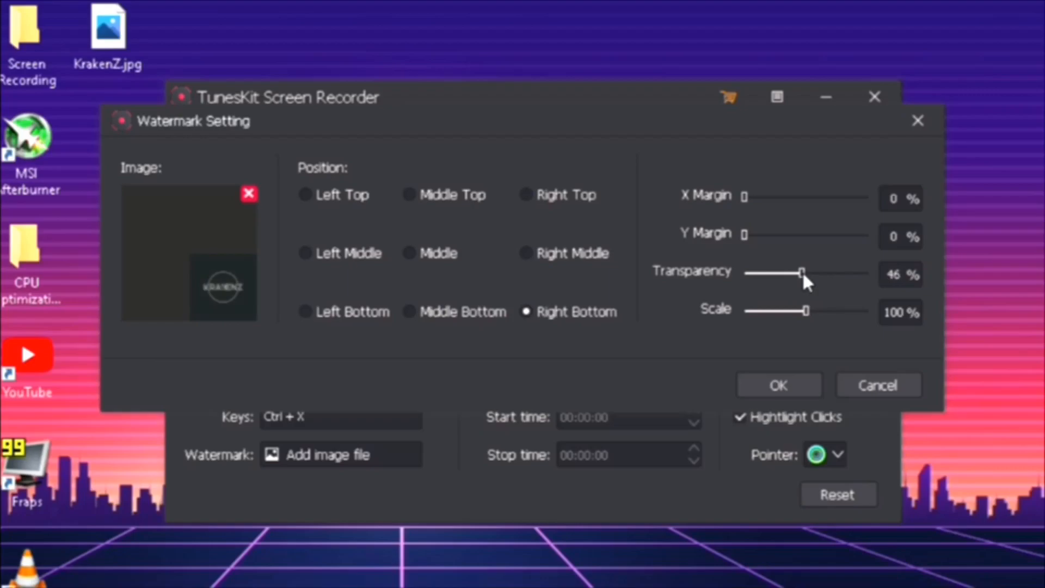
mouse_move(750, 308)
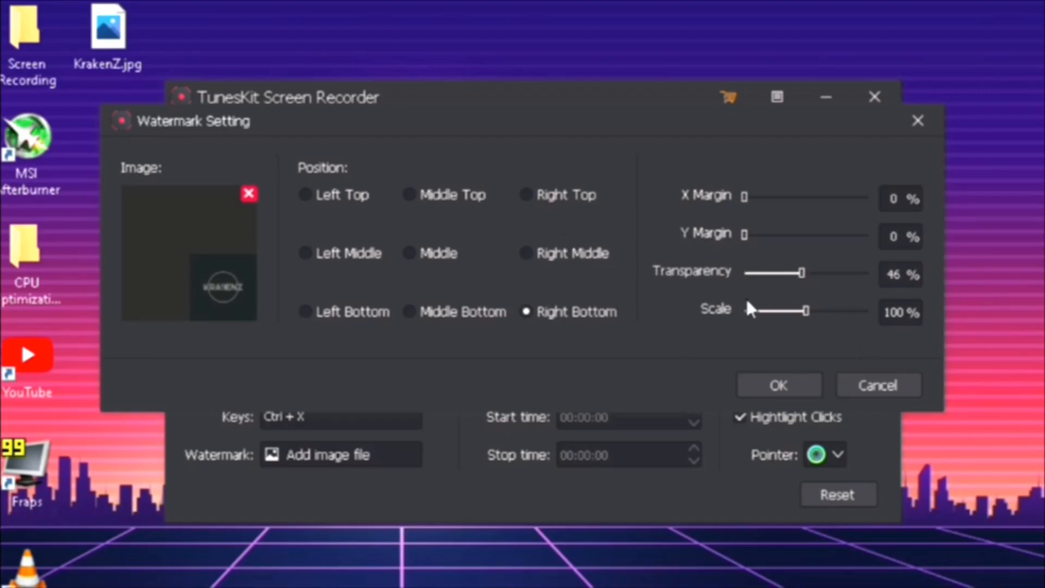
mouse_move(777, 384)
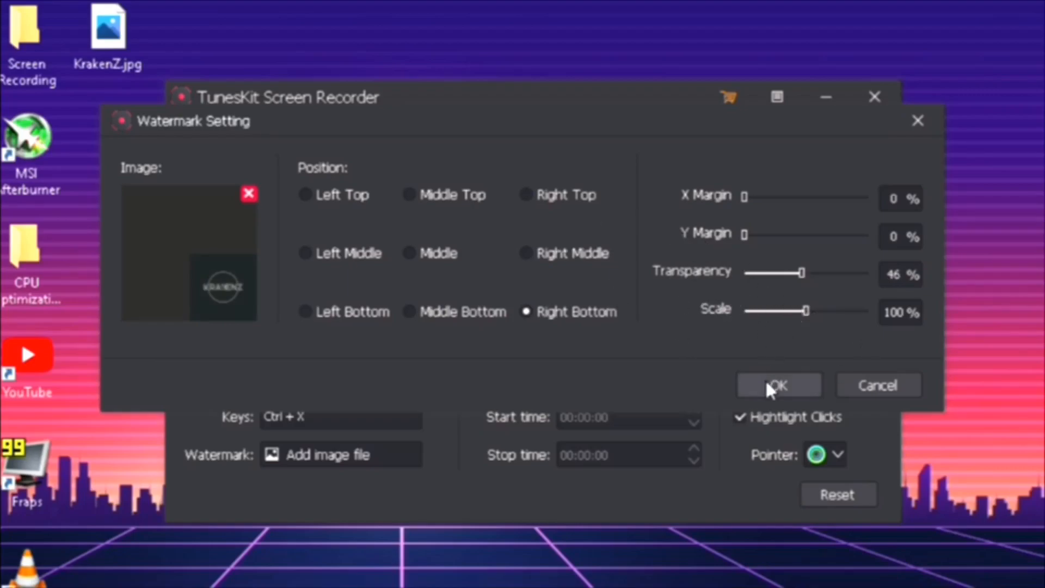
Step: Confirm the watermark settings so KrakenZ.jpg is listed as the watermark
click(777, 386)
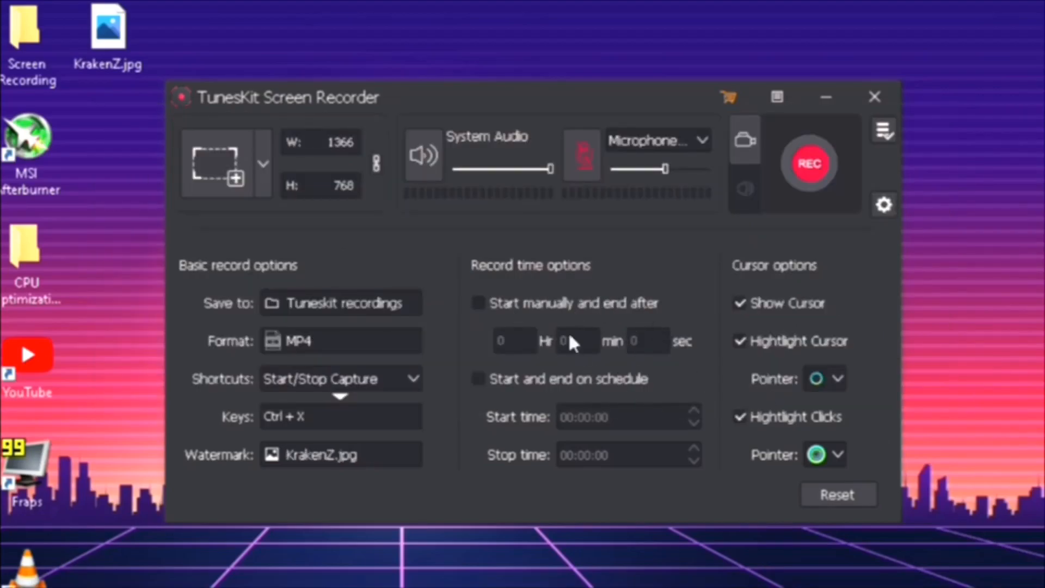
mouse_move(743, 320)
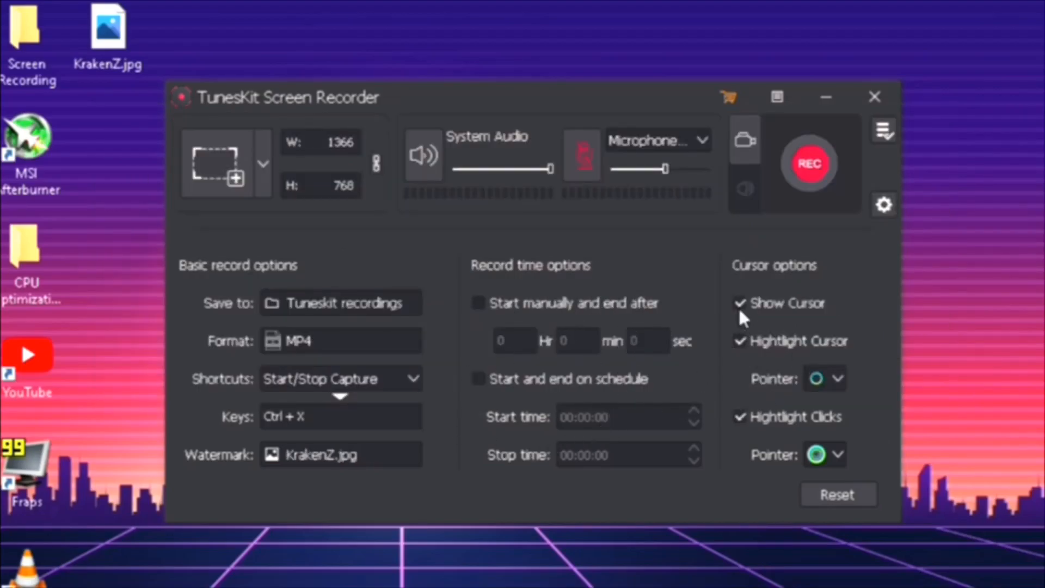
mouse_move(746, 300)
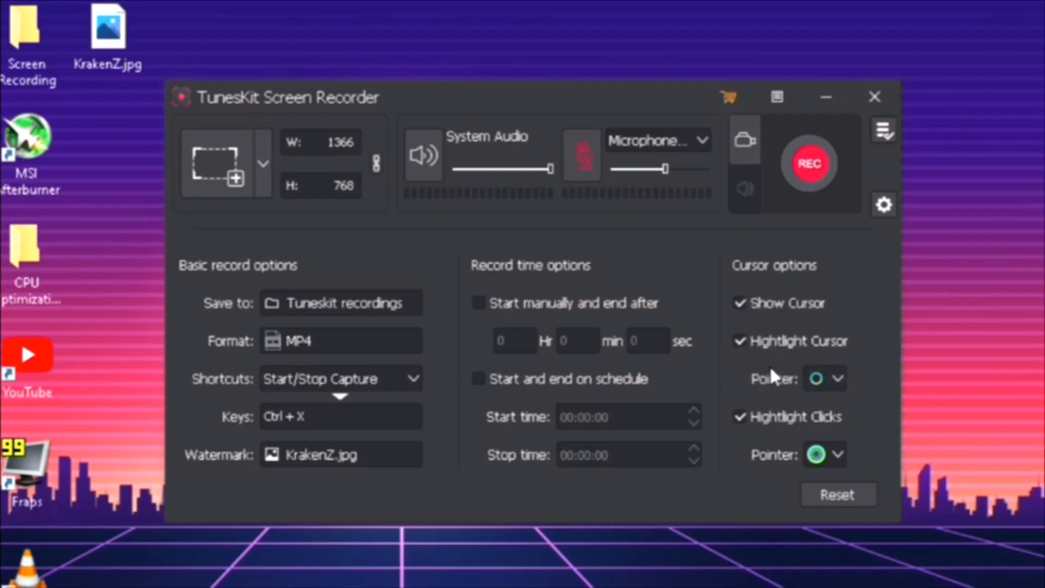
mouse_move(719, 352)
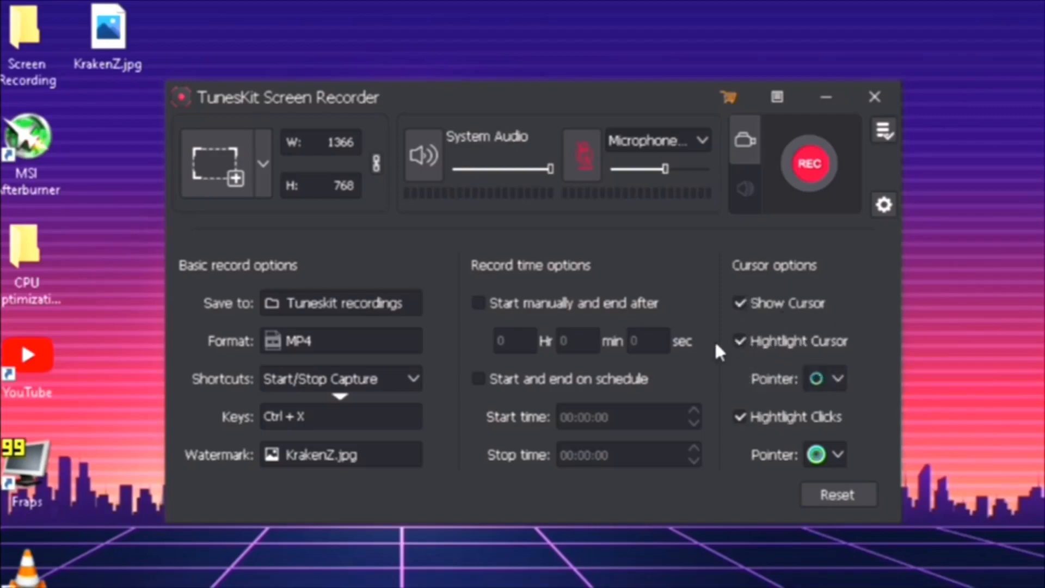
Step: Choose a colourful cursor-highlight pointer and the multicoloured ring for click highlights under Cursor options
click(838, 379)
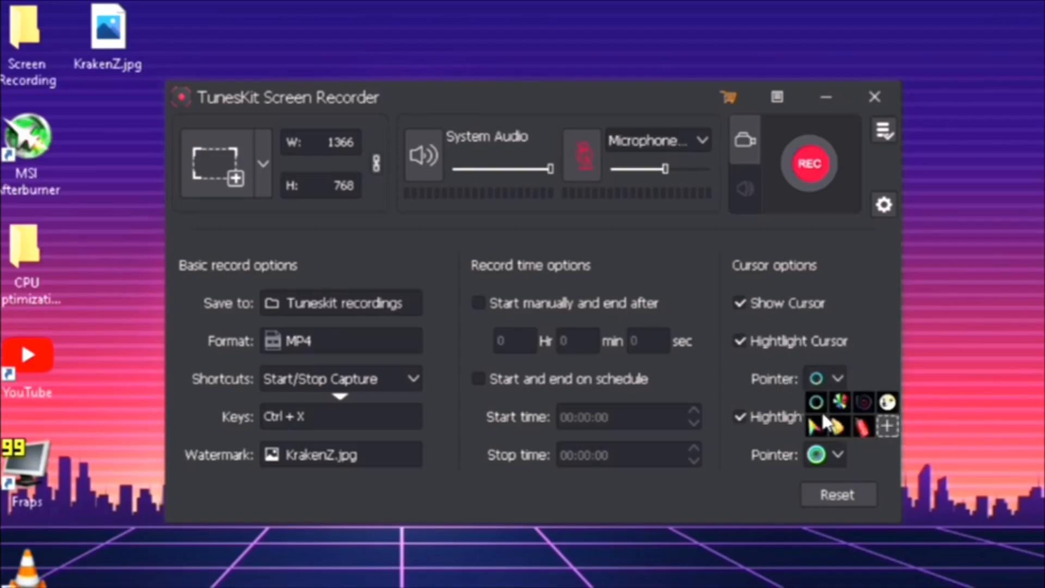
mouse_move(839, 432)
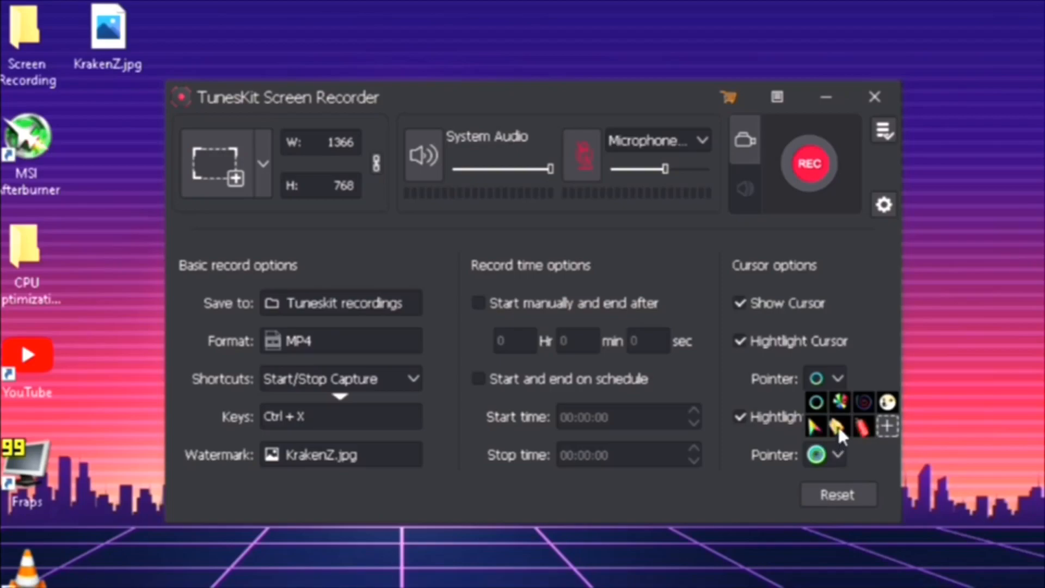
click(835, 427)
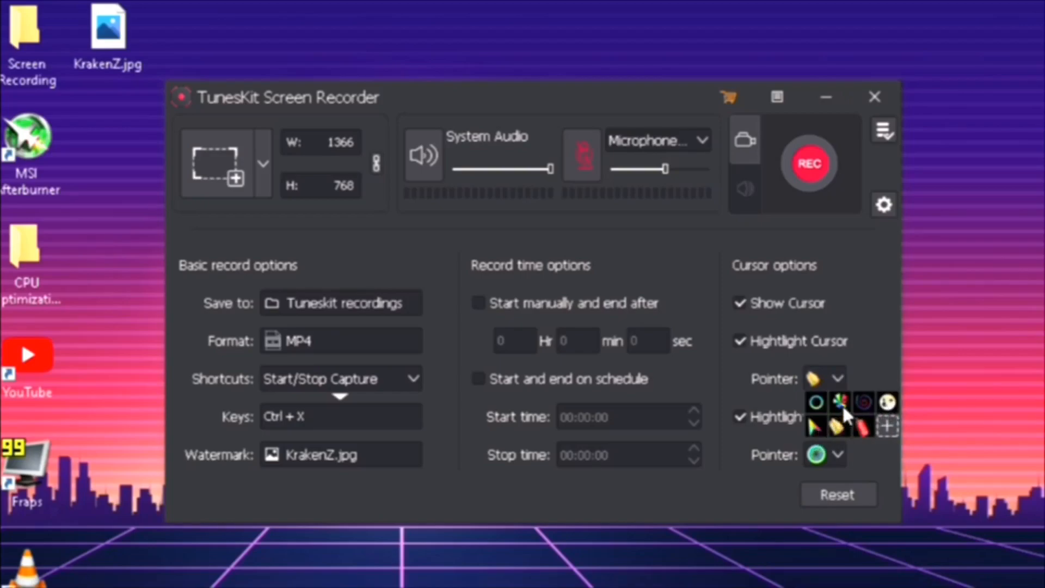
click(839, 402)
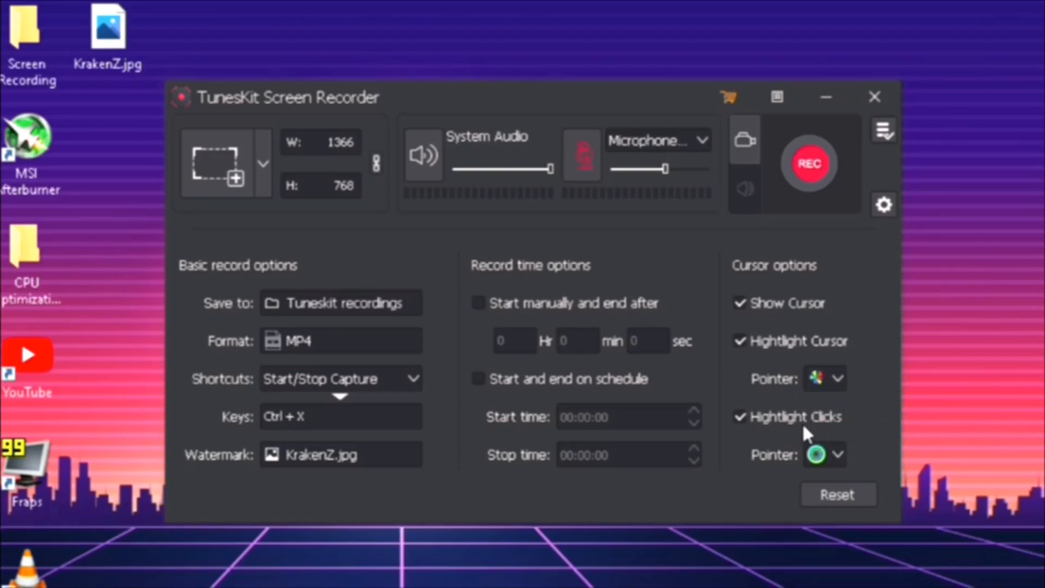
click(838, 454)
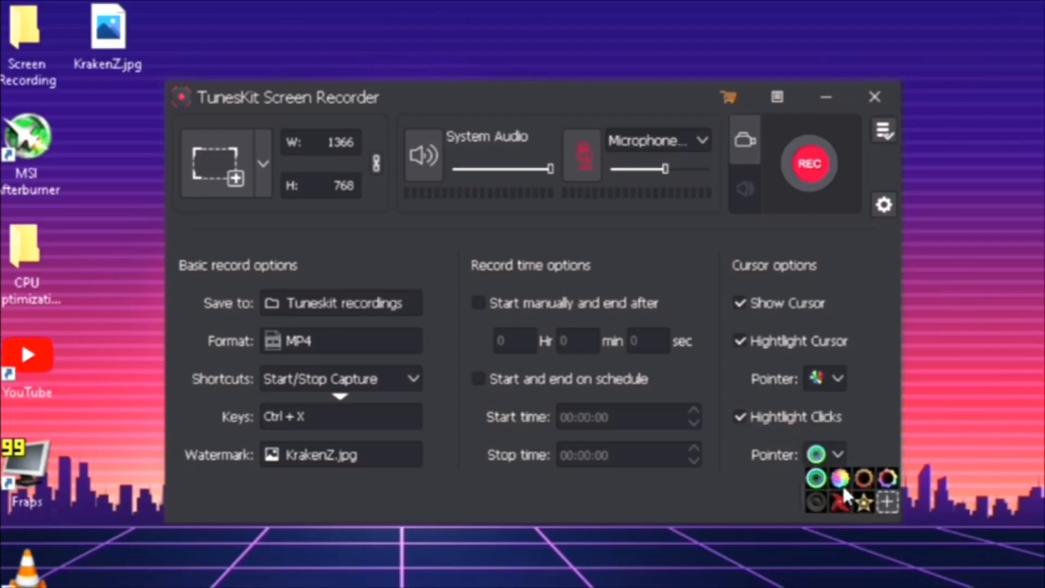
click(838, 476)
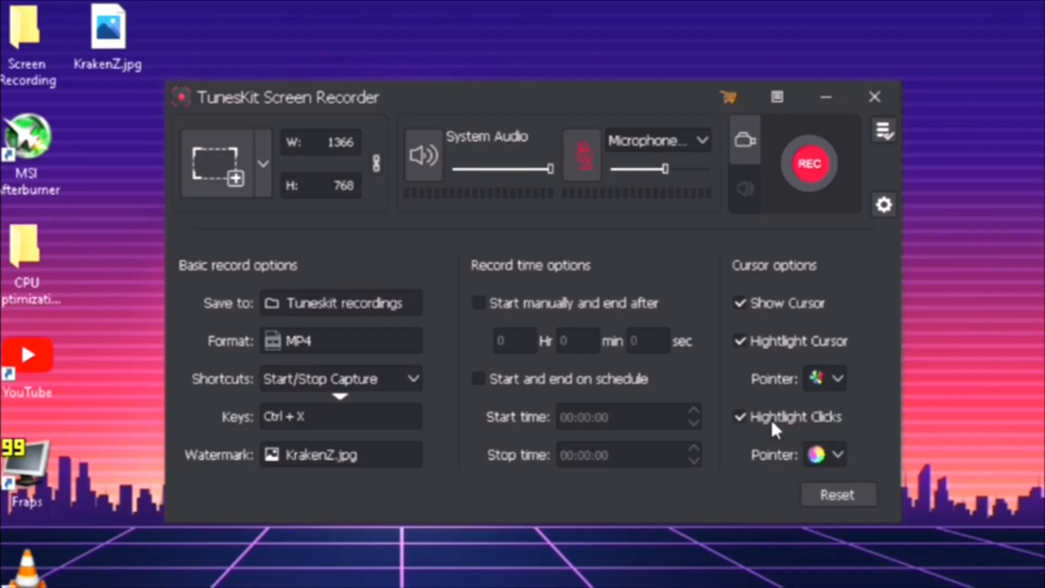
mouse_move(810, 453)
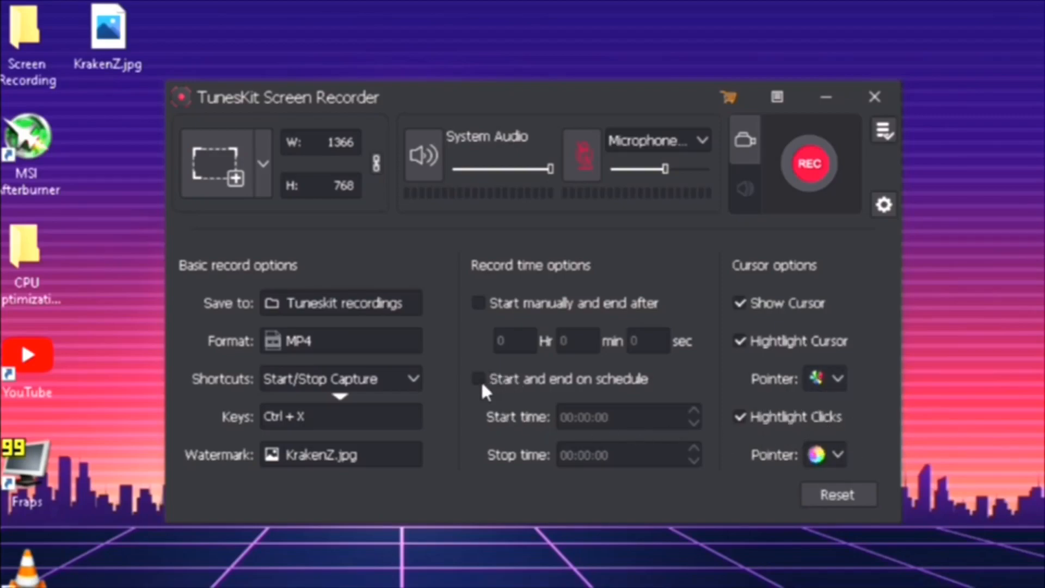
Step: Use the title-bar shopping cart to reach the Windows screen recorder buy page in Chrome
click(477, 377)
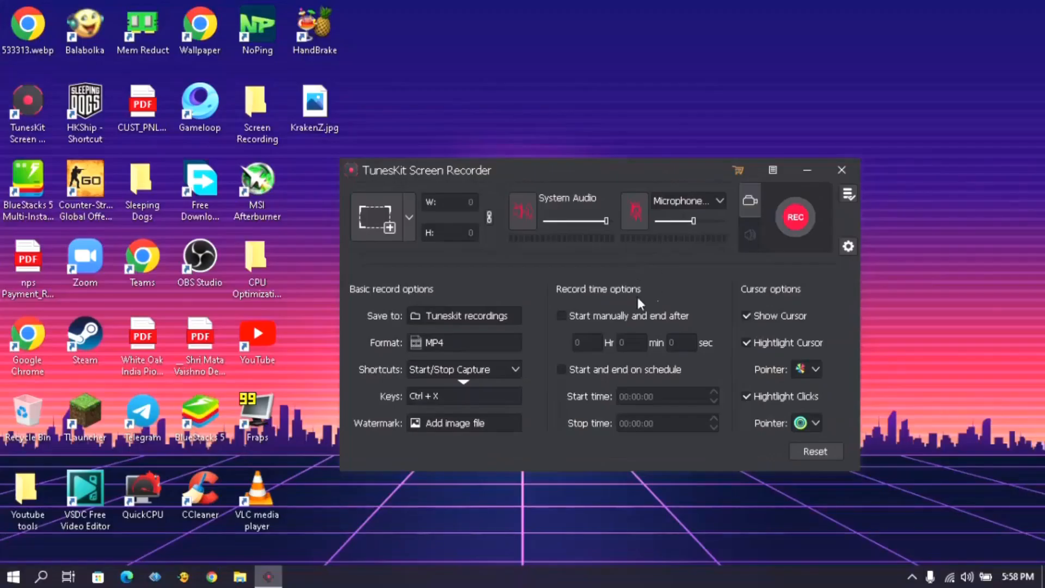
mouse_move(738, 170)
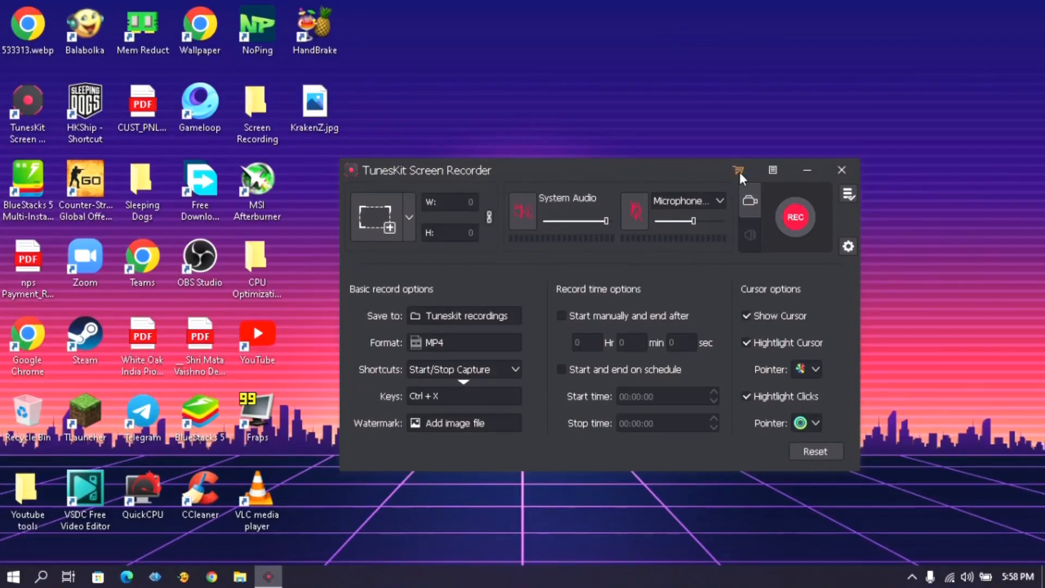
click(738, 170)
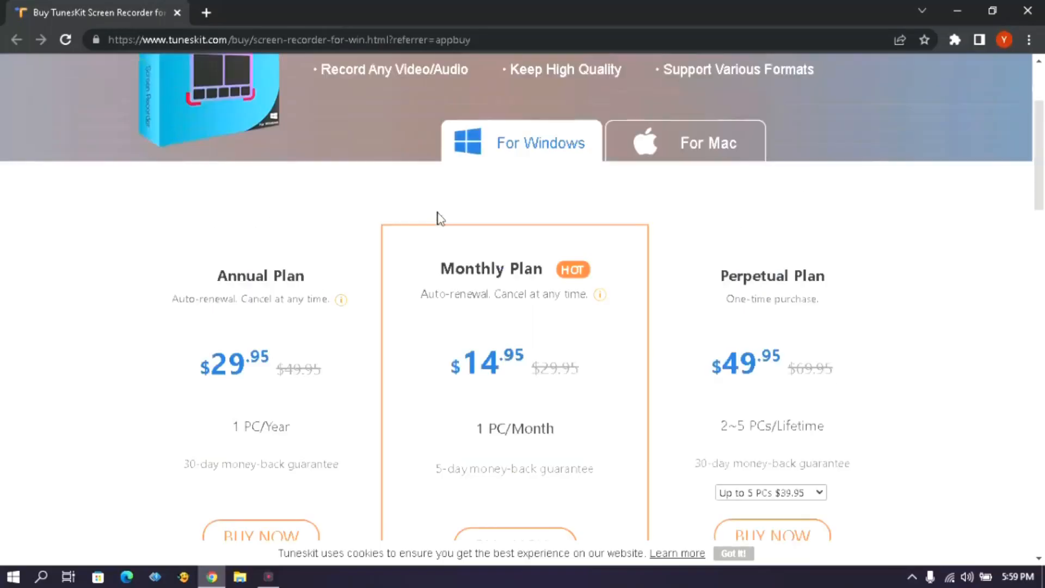
Step: Scroll to the pricing plans and choose BUY NOW under the Monthly Plan
double_click(490, 269)
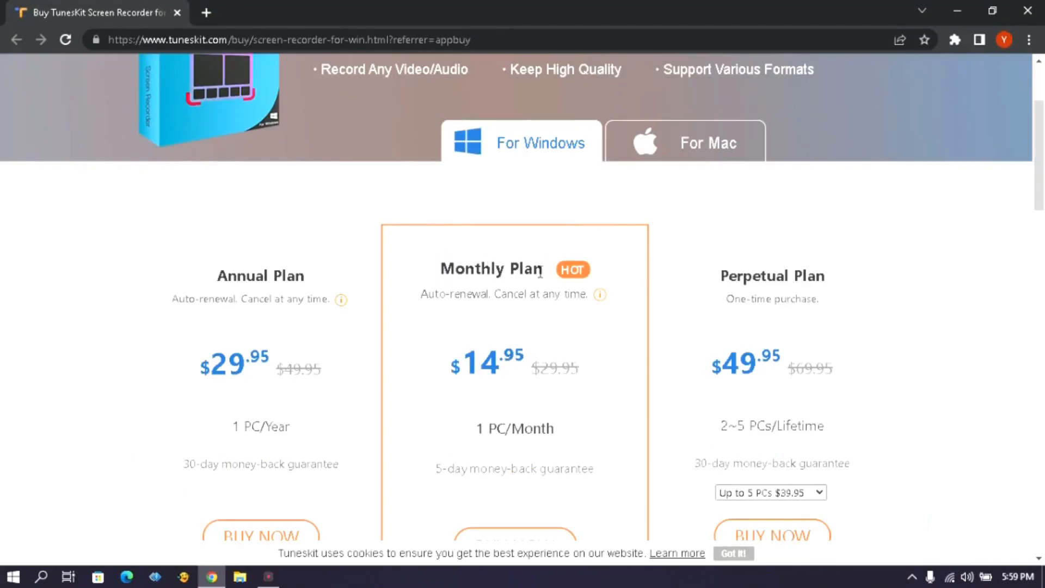
scroll(down, 3)
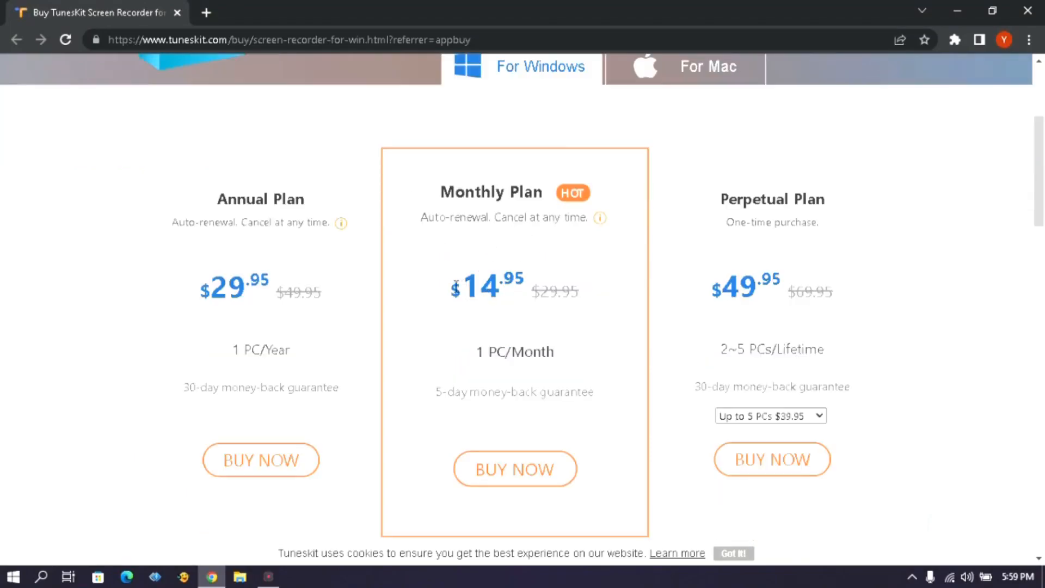
double_click(484, 287)
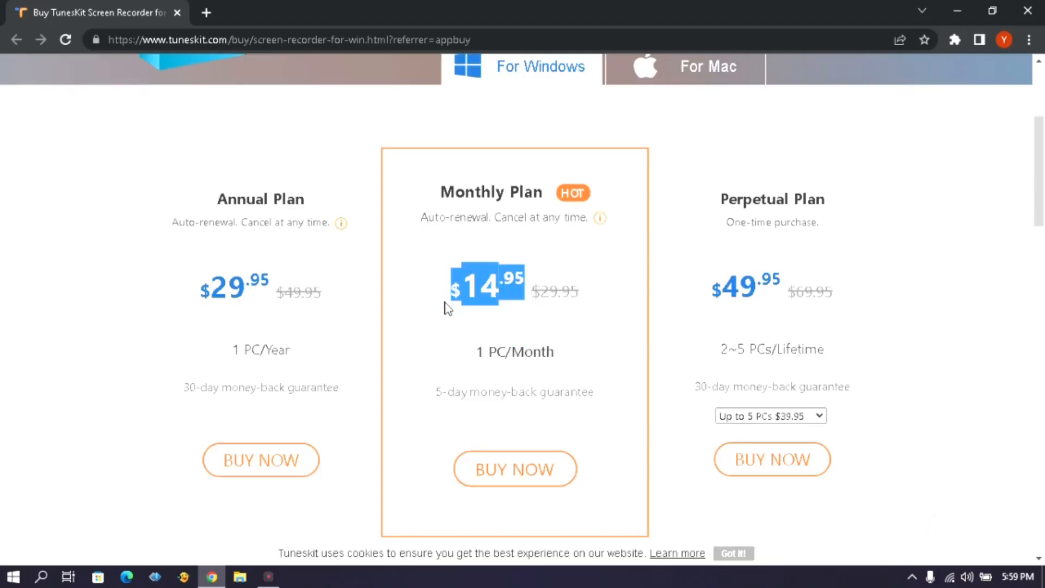
scroll(down, 3)
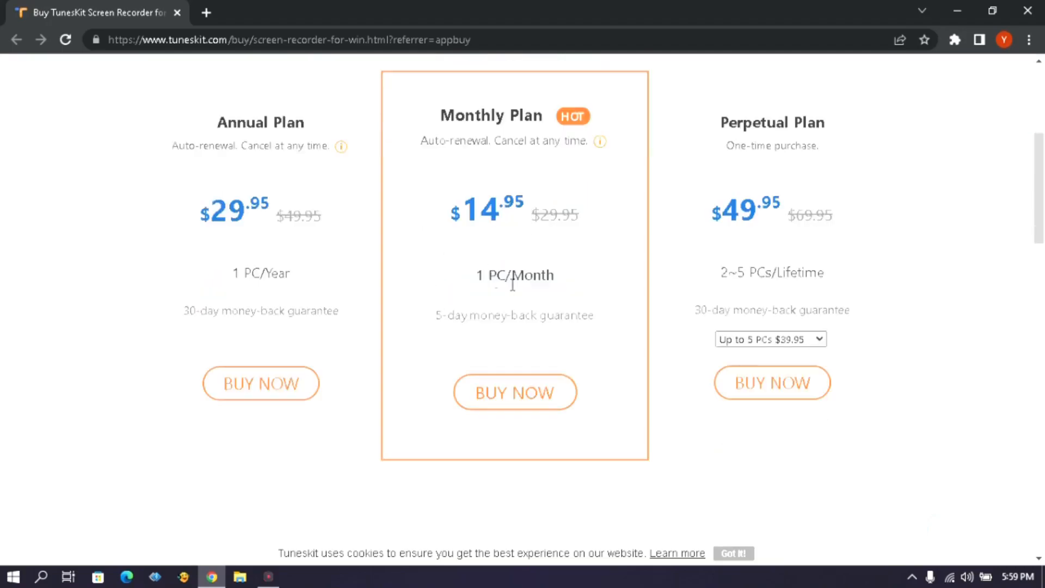
click(514, 391)
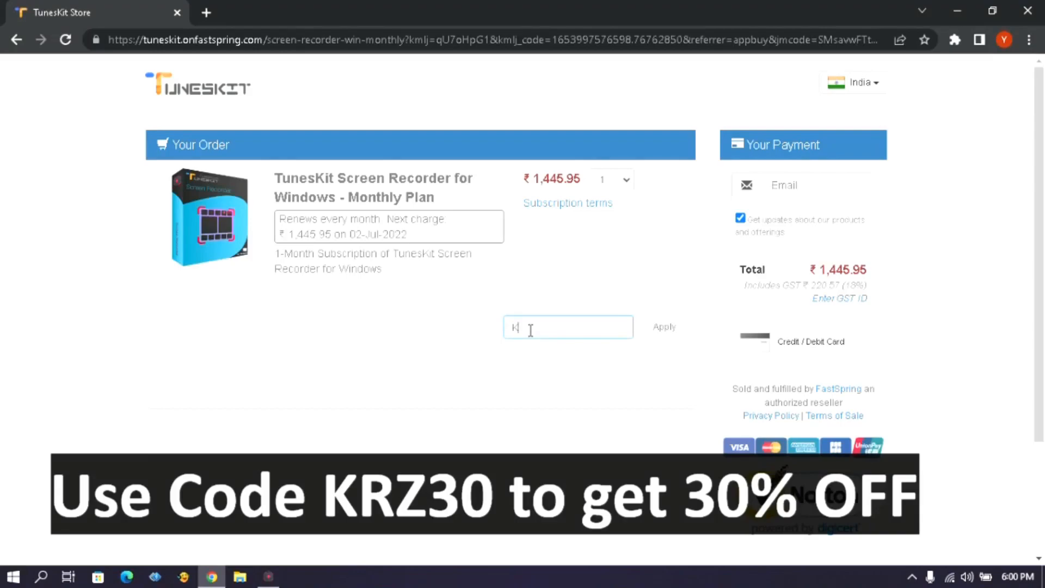
Step: Enter coupon KRZ30 and apply it, cutting the Monthly Plan total by 30% to ₹1,012.16
text(RZ)
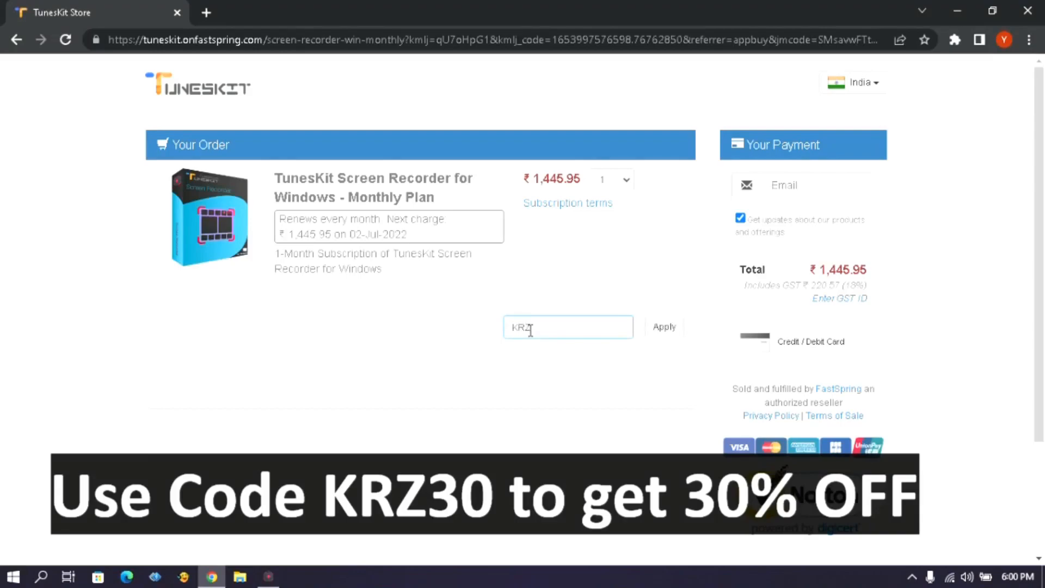
text(30)
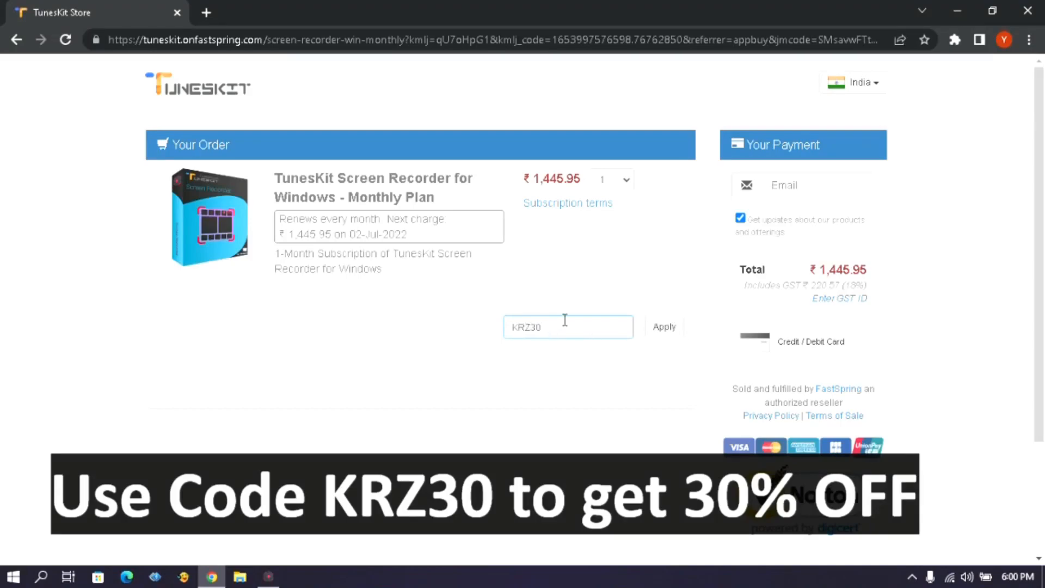
click(664, 327)
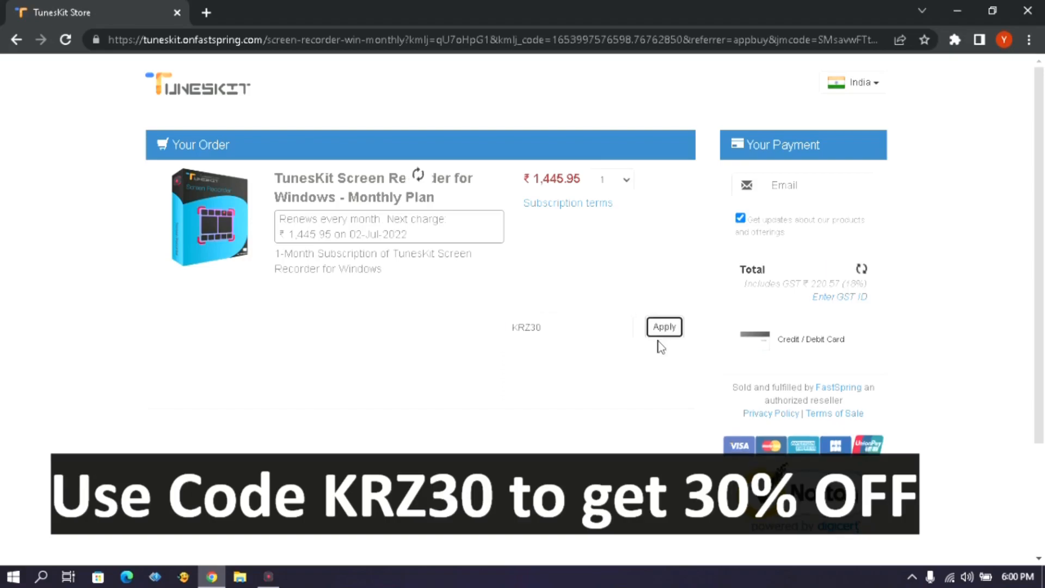
click(663, 326)
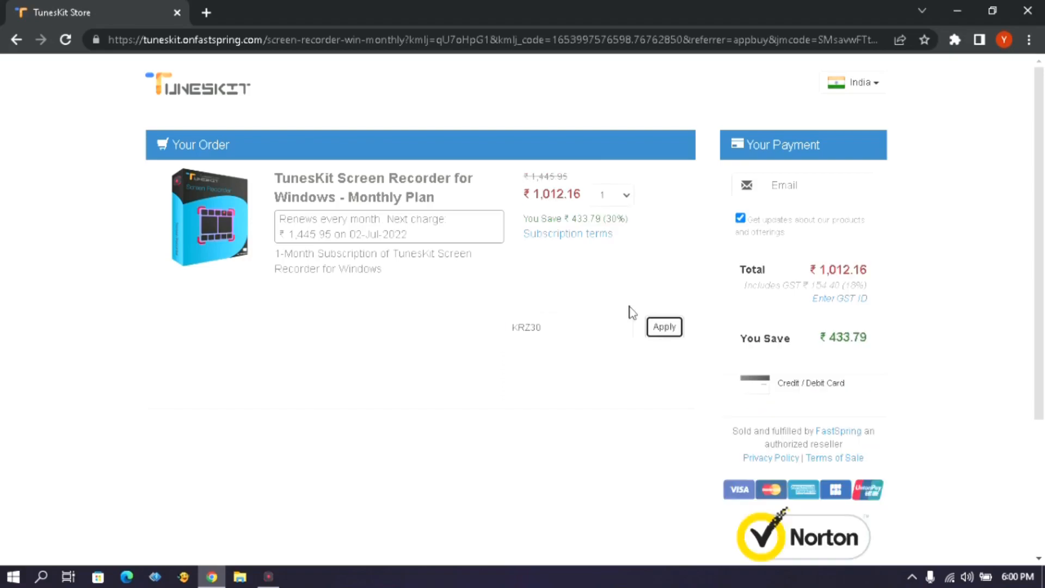
mouse_move(628, 262)
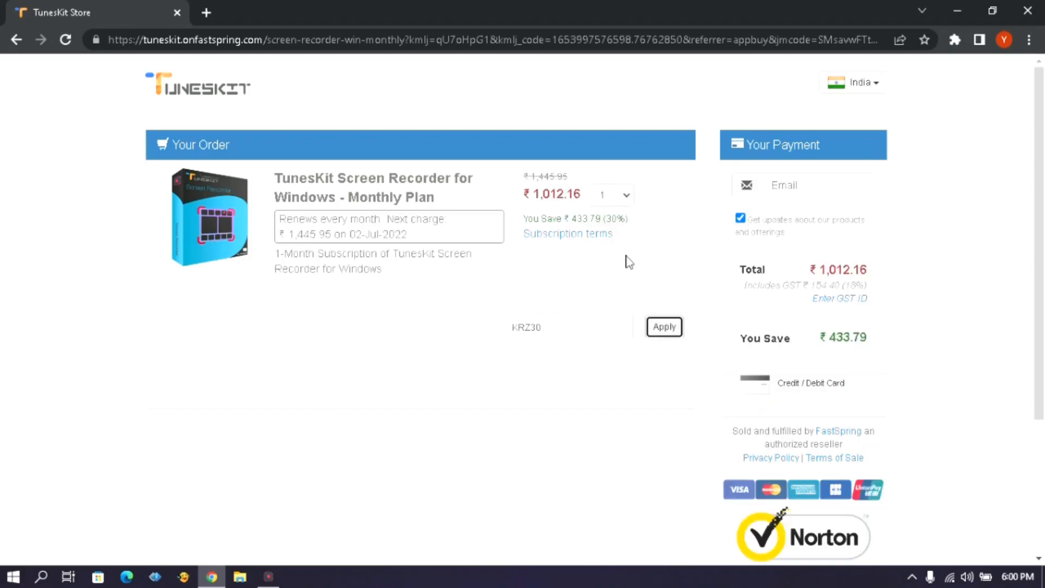
mouse_move(608, 219)
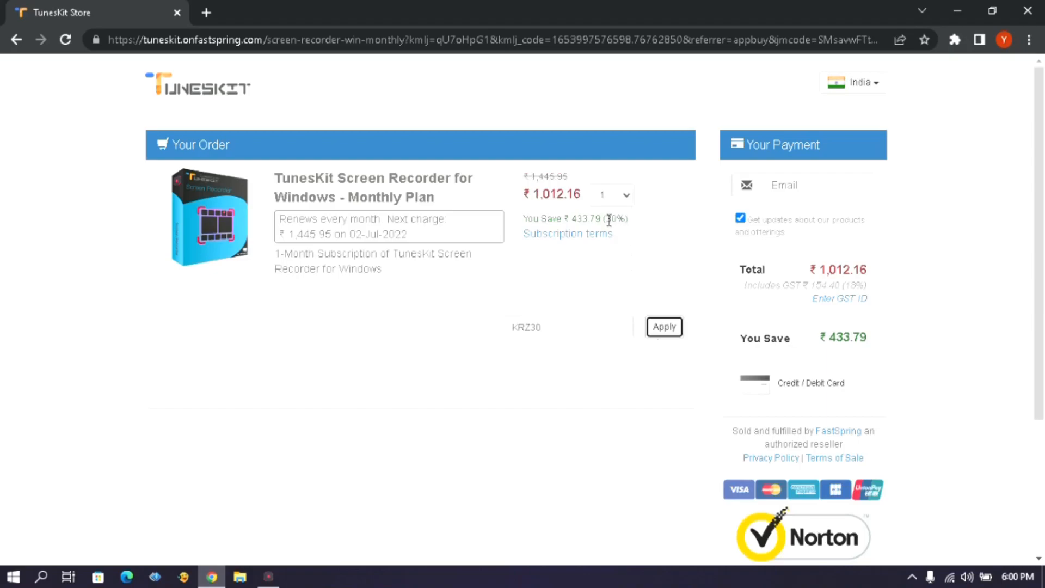
double_click(614, 219)
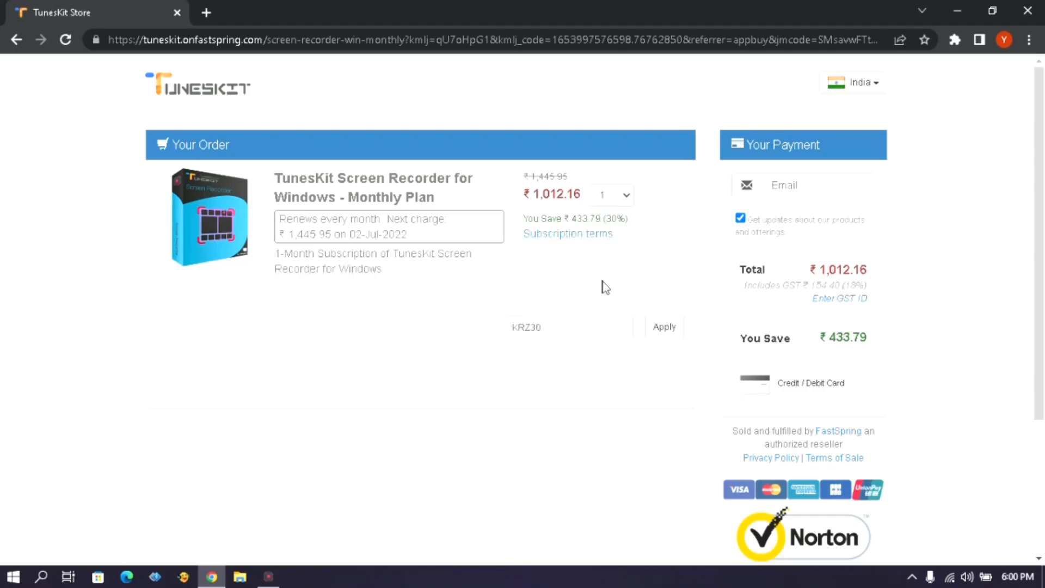
scroll(down, 3)
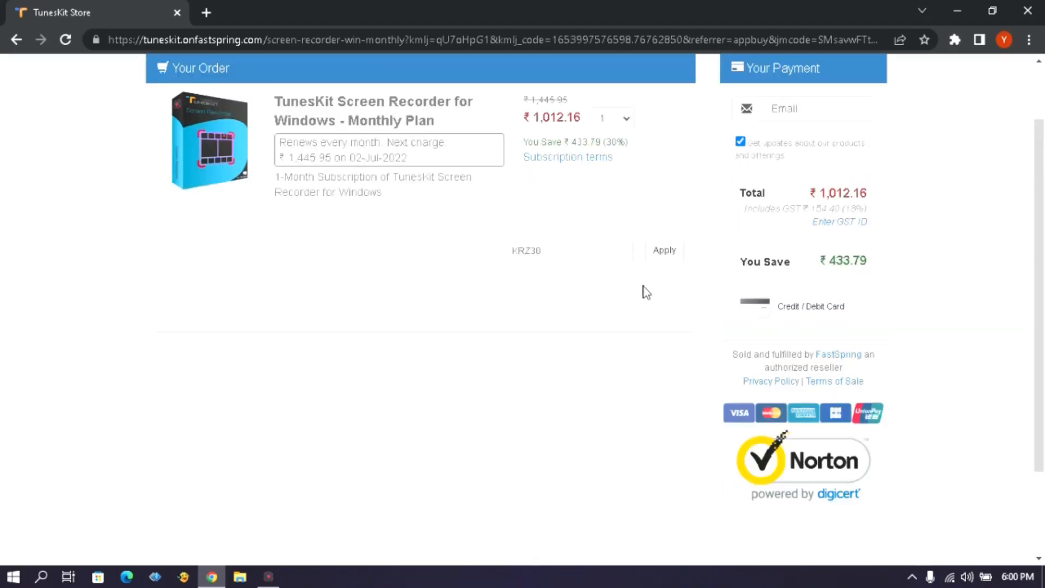
Step: Select Credit / Debit Card payment and focus the name fields in the Payment Information form
click(803, 306)
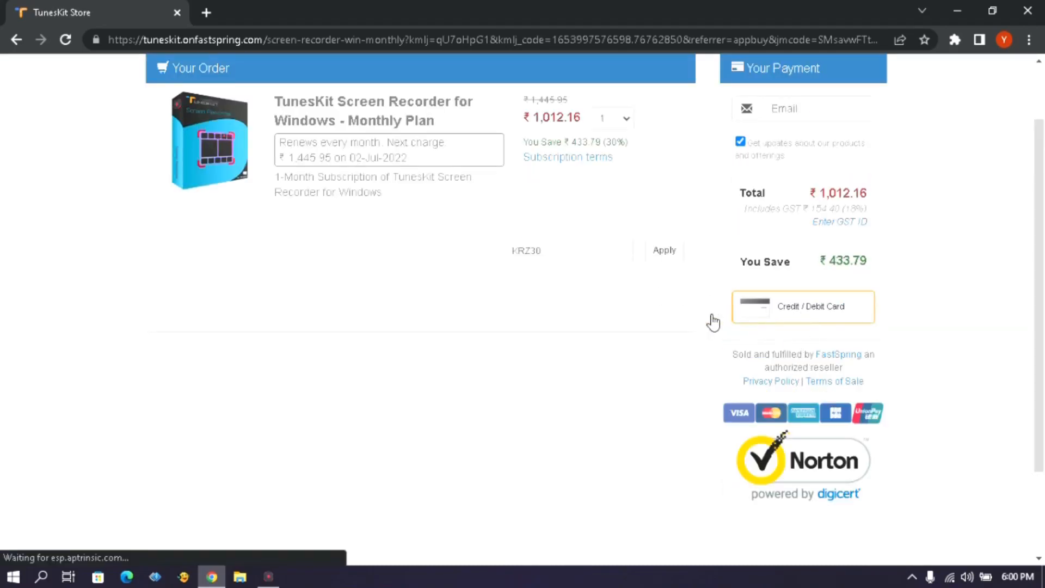
click(803, 307)
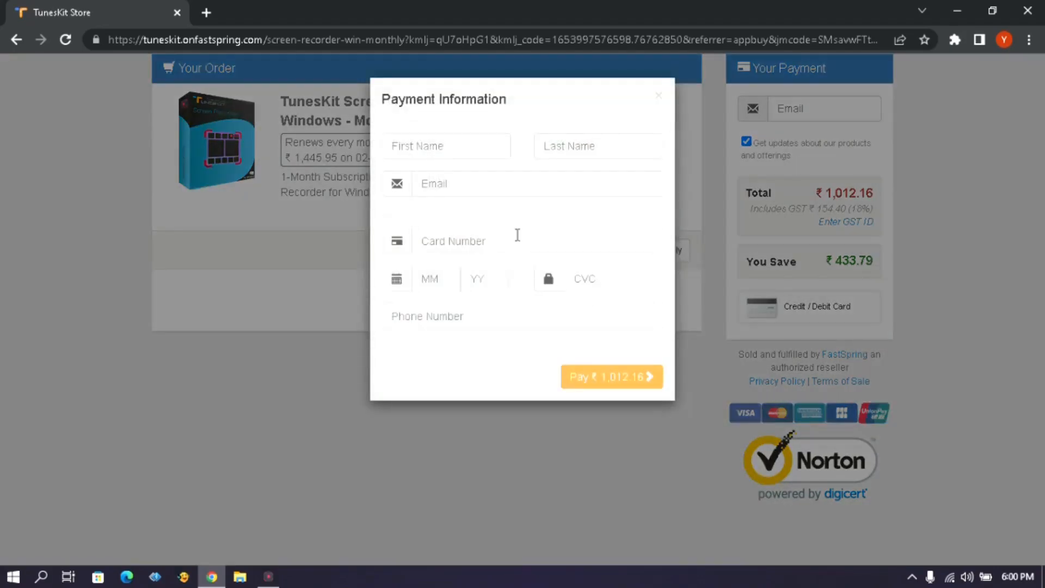
click(598, 146)
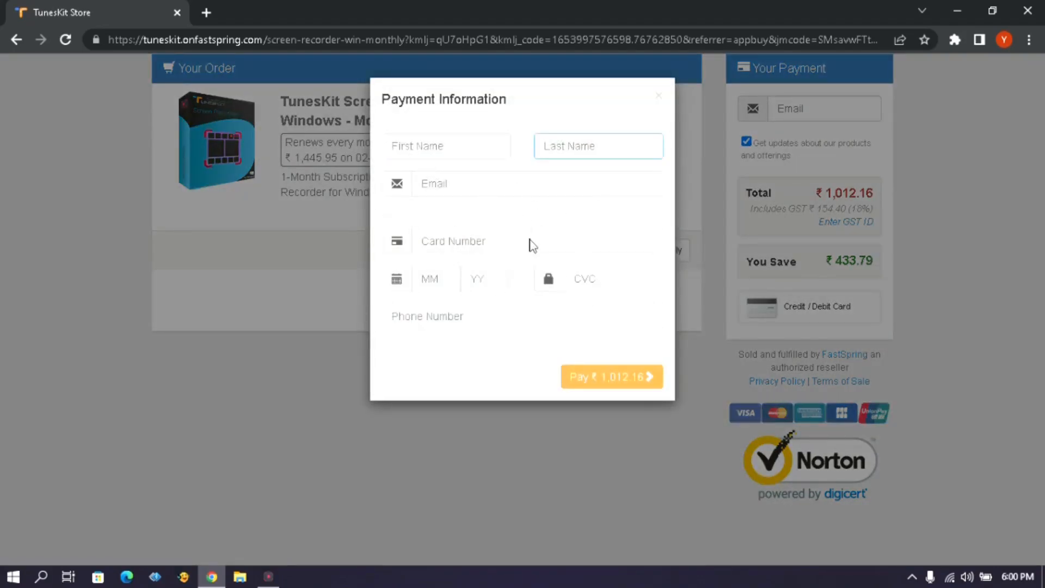
click(447, 146)
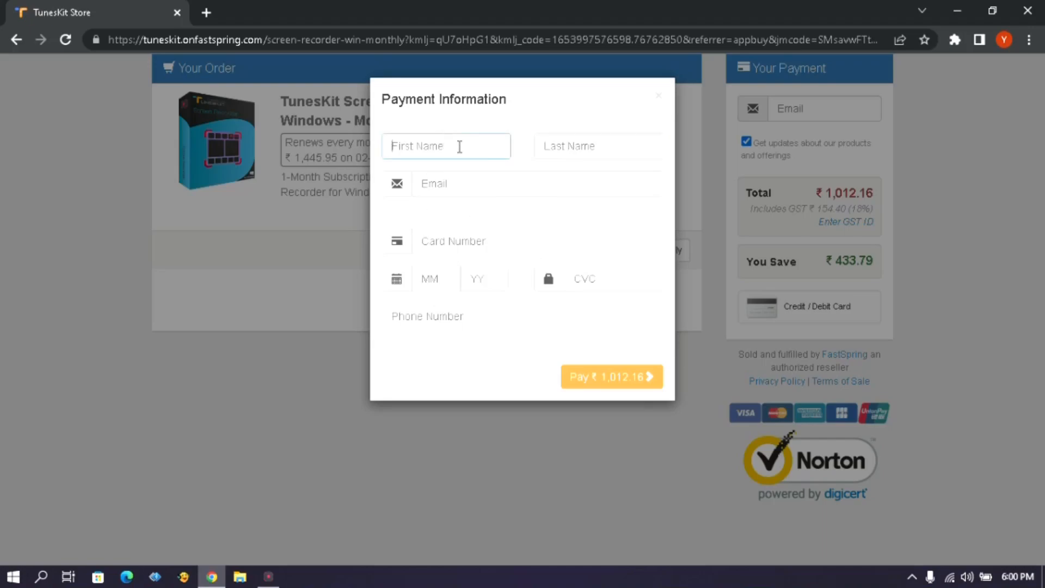
mouse_move(623, 379)
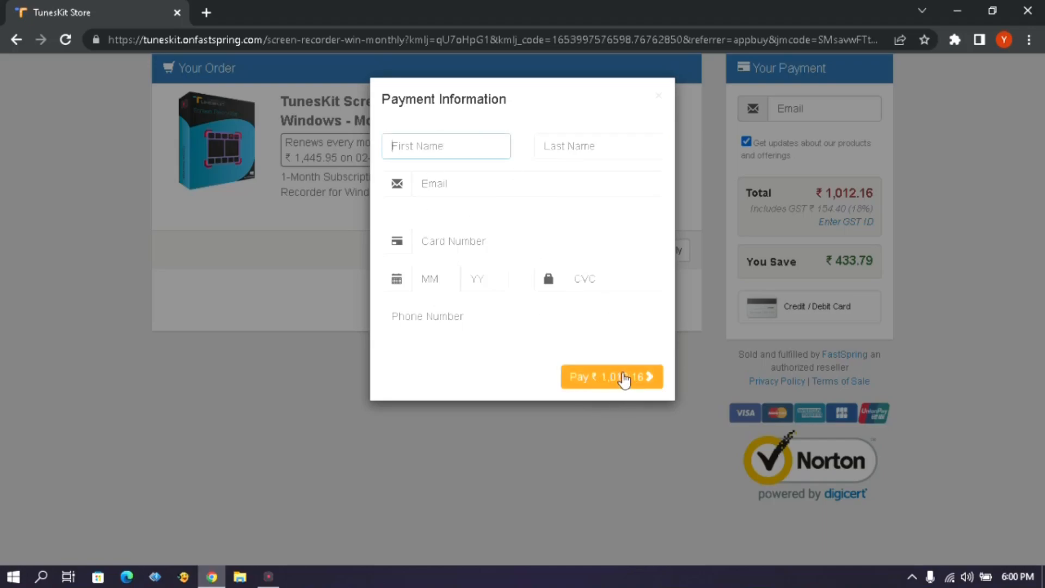